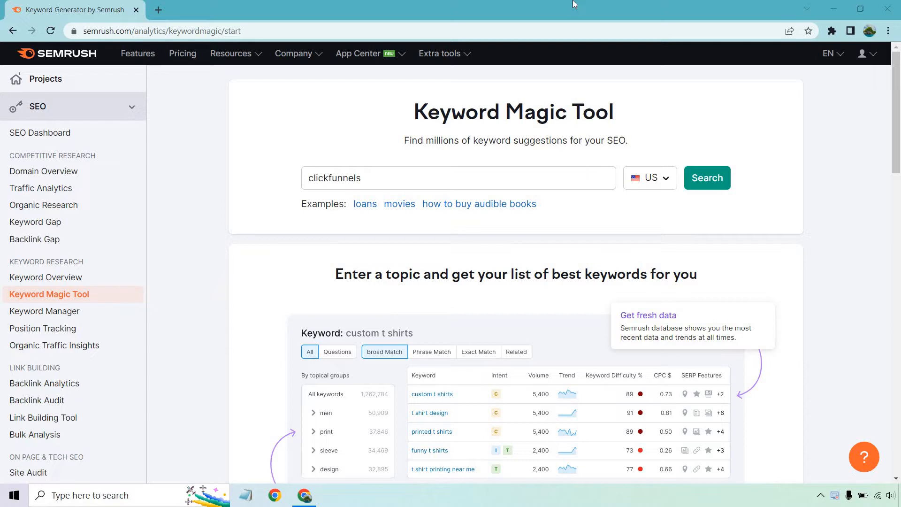
{"action": "mouse_move", "coordinate": [533, 46]}
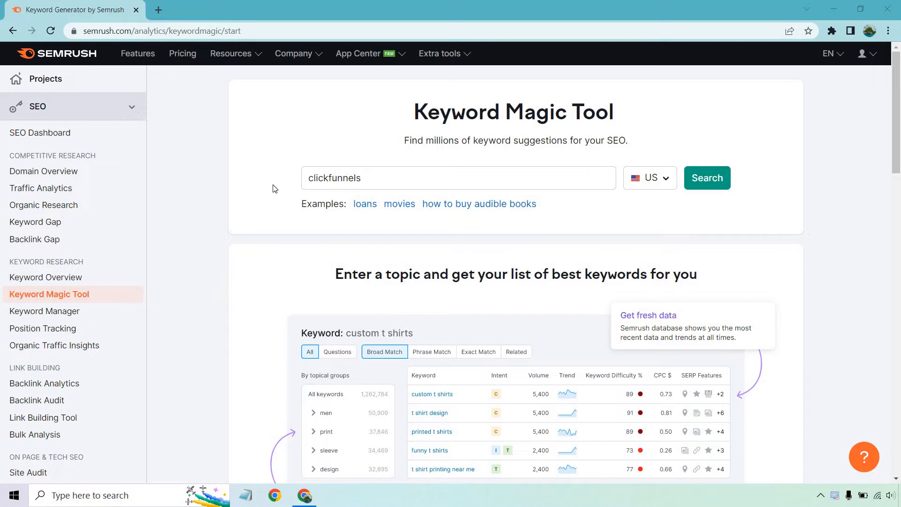
{"action": "mouse_move", "coordinate": [278, 165]}
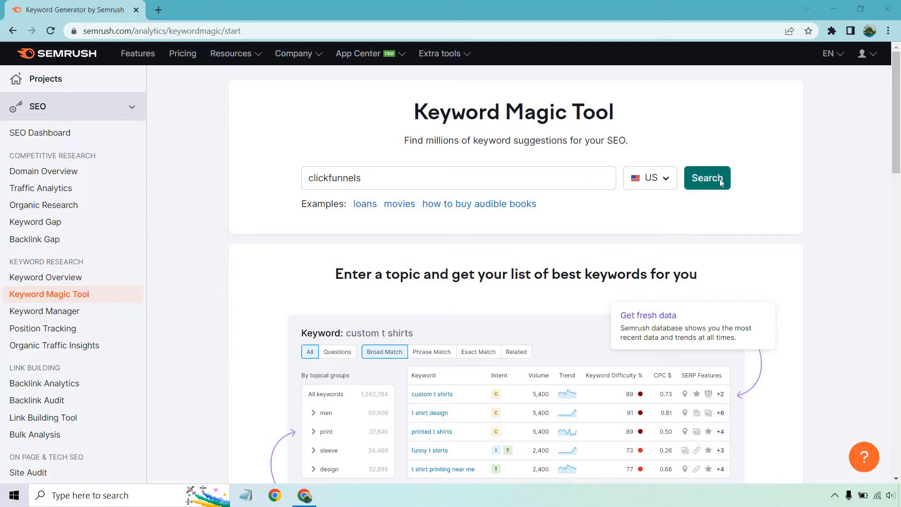
Run the US clickfunnels keyword search and preview the Intent filter choices
{"action": "left_click", "coordinate": [707, 178]}
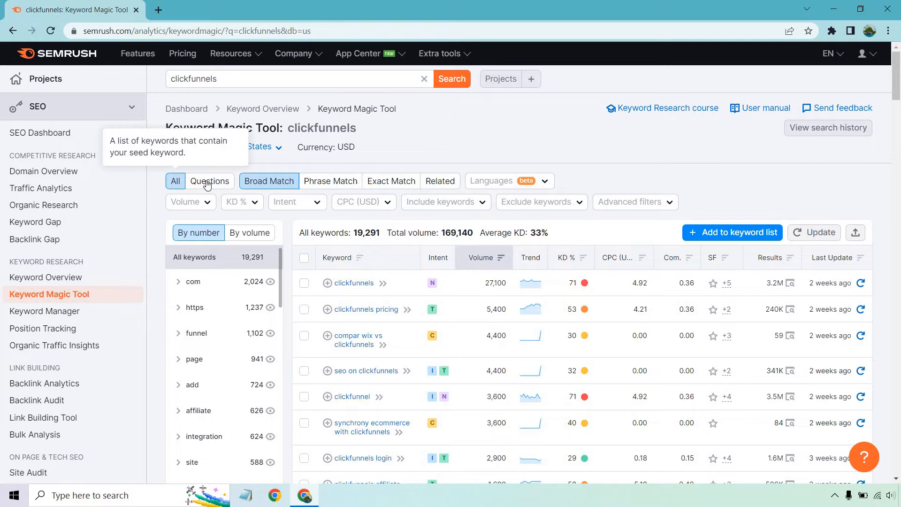
{"action": "mouse_move", "coordinate": [209, 184]}
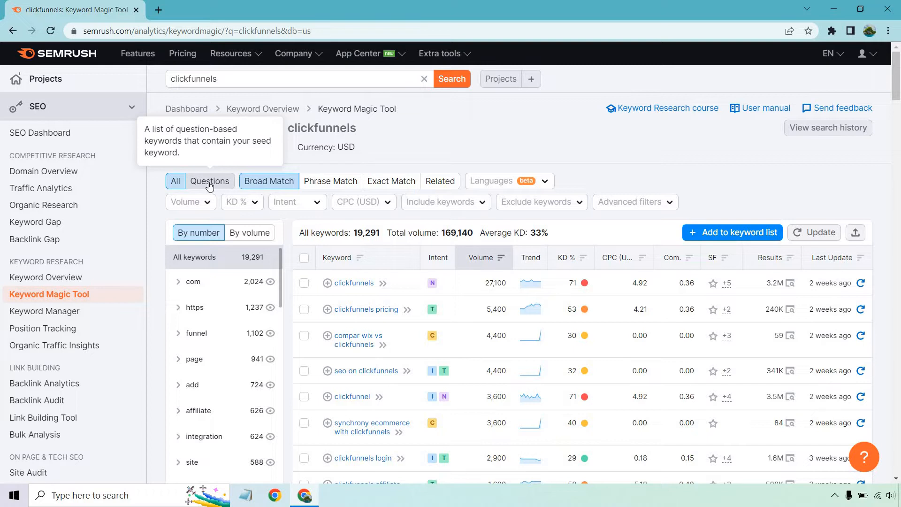
{"action": "mouse_move", "coordinate": [261, 185]}
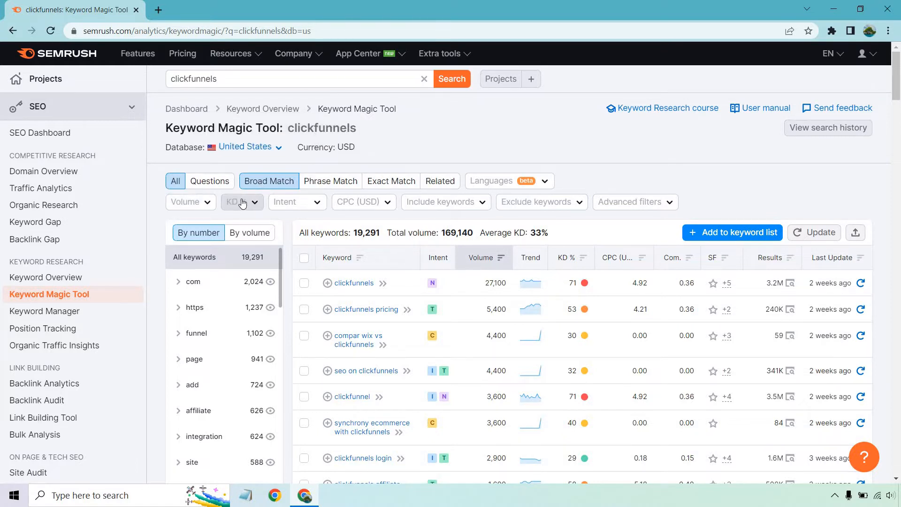
{"action": "left_click", "coordinate": [292, 202]}
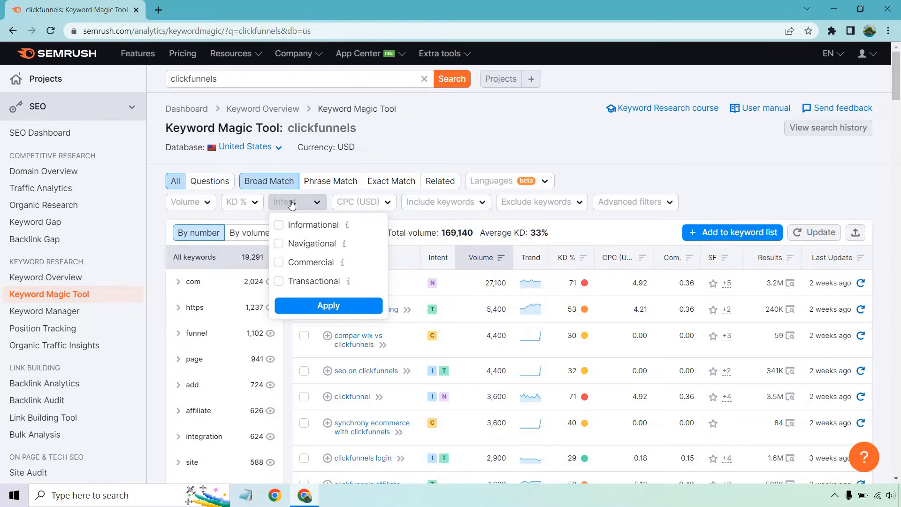
{"action": "mouse_move", "coordinate": [326, 284]}
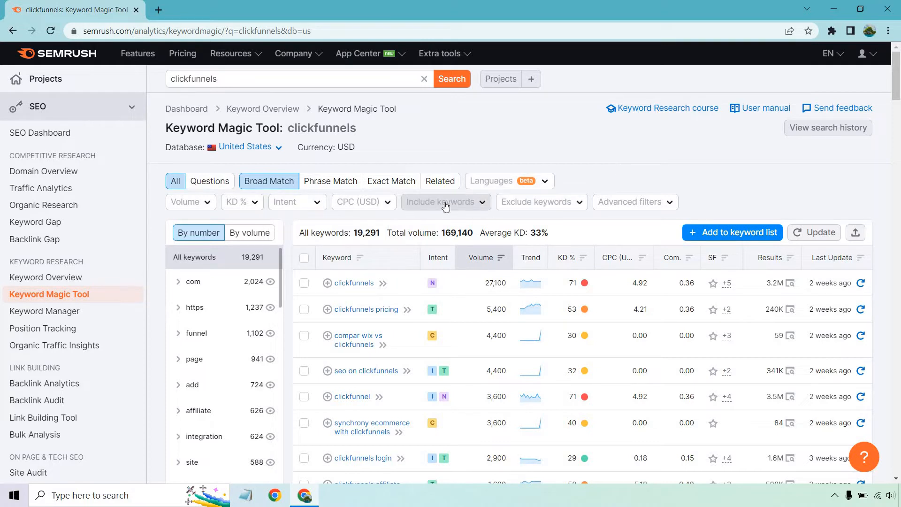
{"action": "mouse_move", "coordinate": [656, 154]}
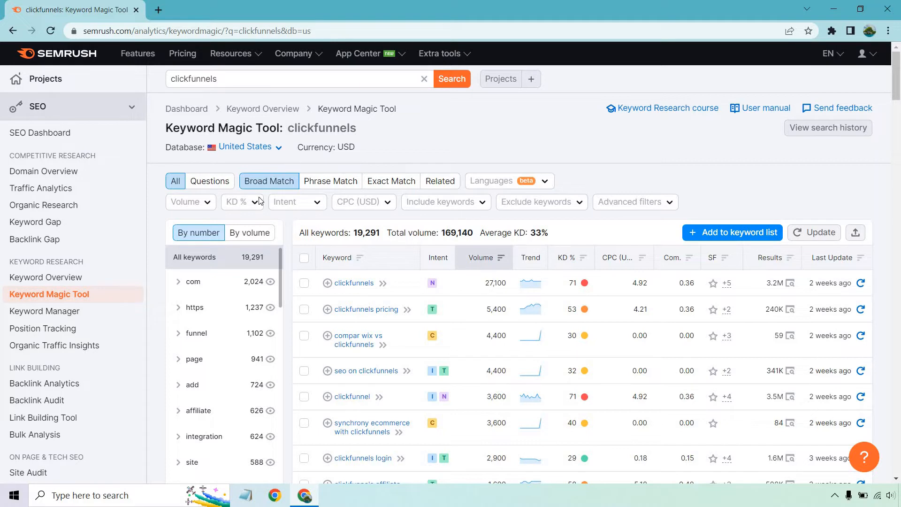
Apply the Very easy (0–14%) KD filter, leaving 67 keywords at average KD 9%
{"action": "left_click", "coordinate": [242, 202]}
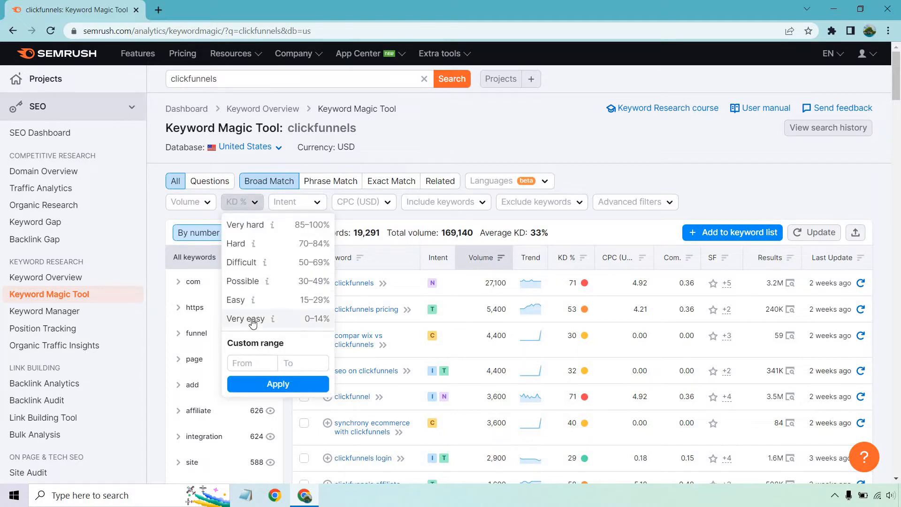
{"action": "left_click", "coordinate": [245, 319]}
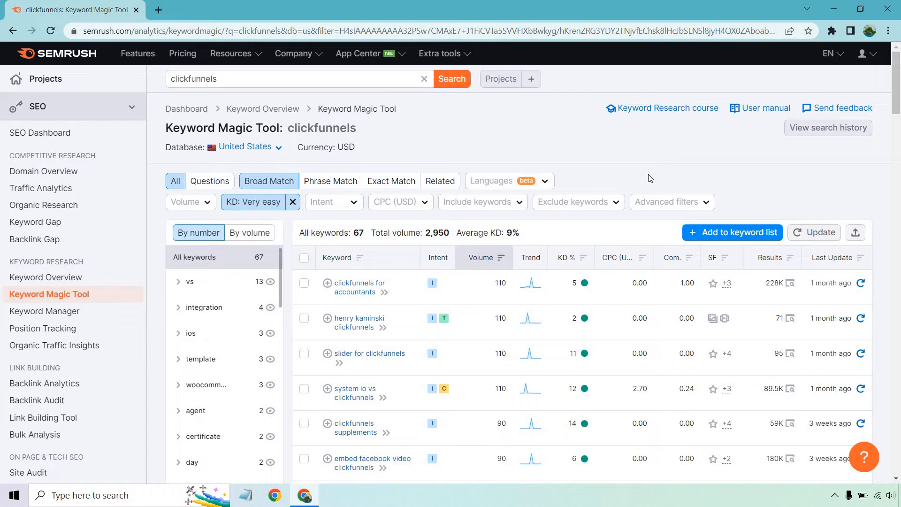
{"action": "mouse_move", "coordinate": [627, 156]}
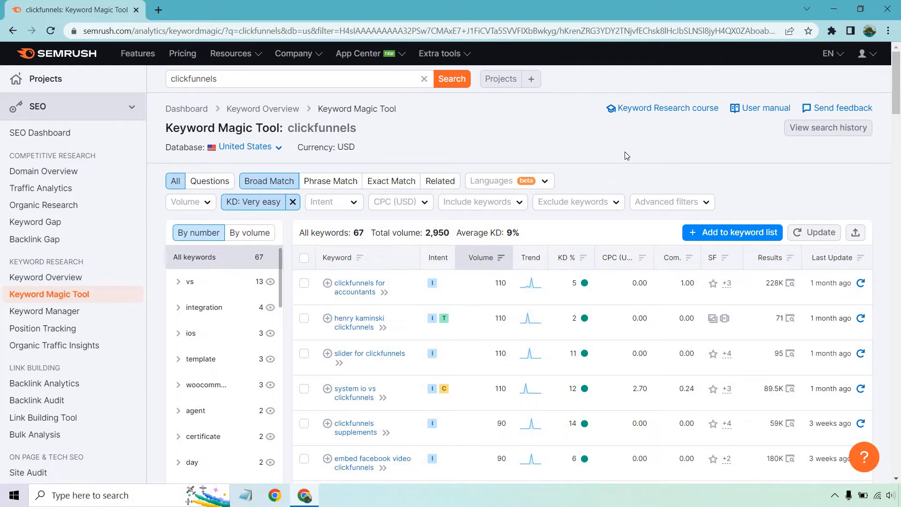
{"action": "scroll", "scroll_direction": "down", "scroll_amount": 3}
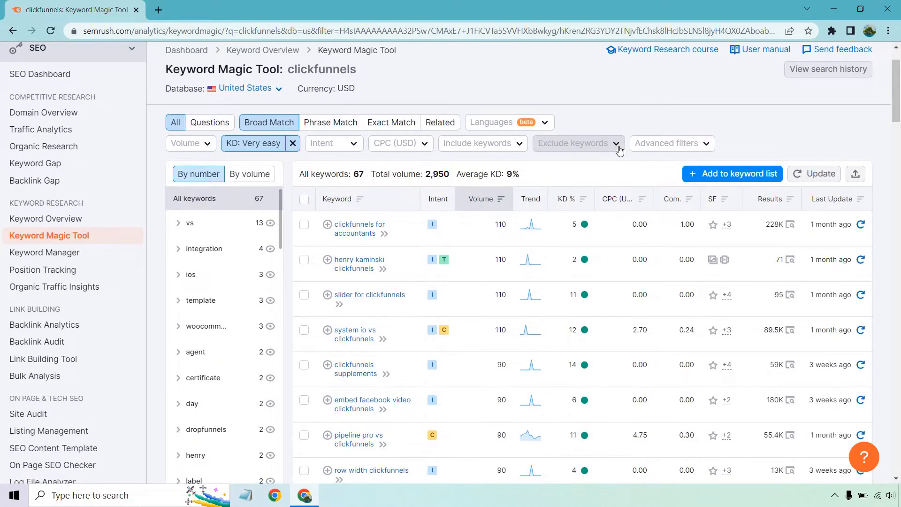
{"action": "scroll", "scroll_direction": "down", "scroll_amount": 3}
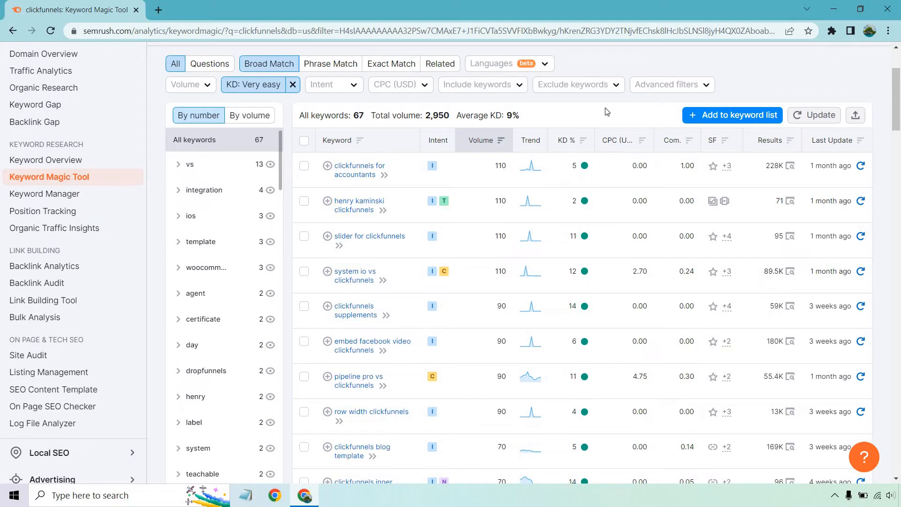
{"action": "mouse_move", "coordinate": [559, 245]}
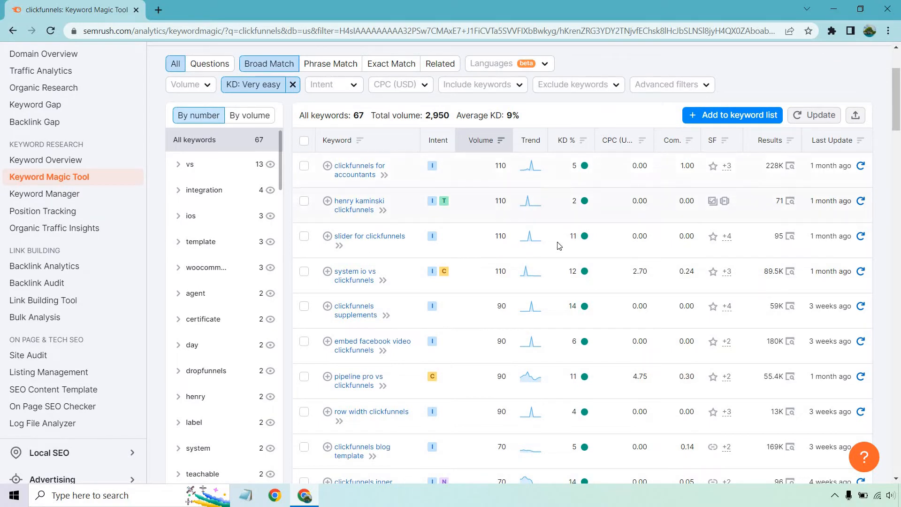
{"action": "mouse_move", "coordinate": [351, 310]}
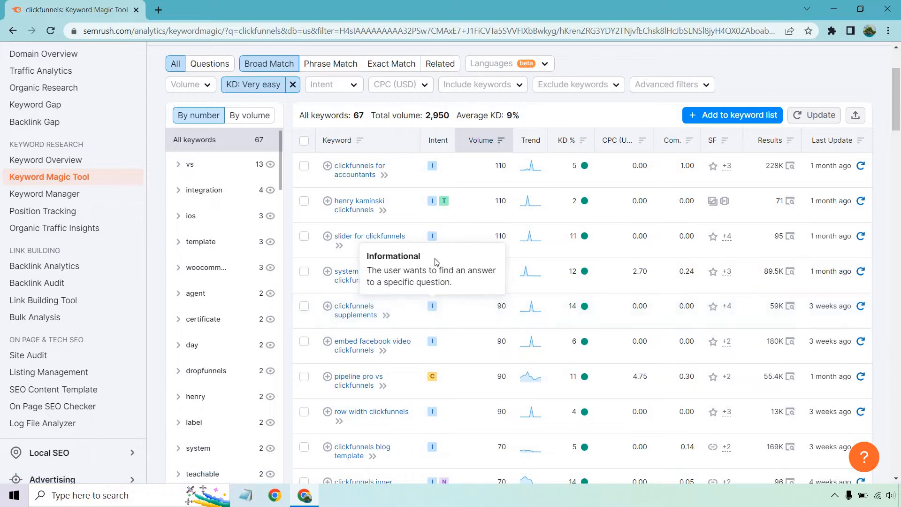
{"action": "mouse_move", "coordinate": [443, 271]}
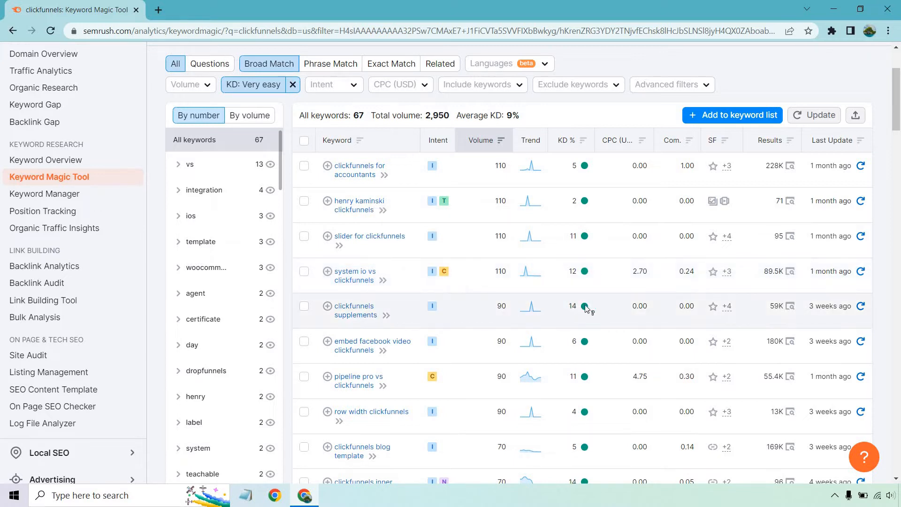
{"action": "mouse_move", "coordinate": [497, 306]}
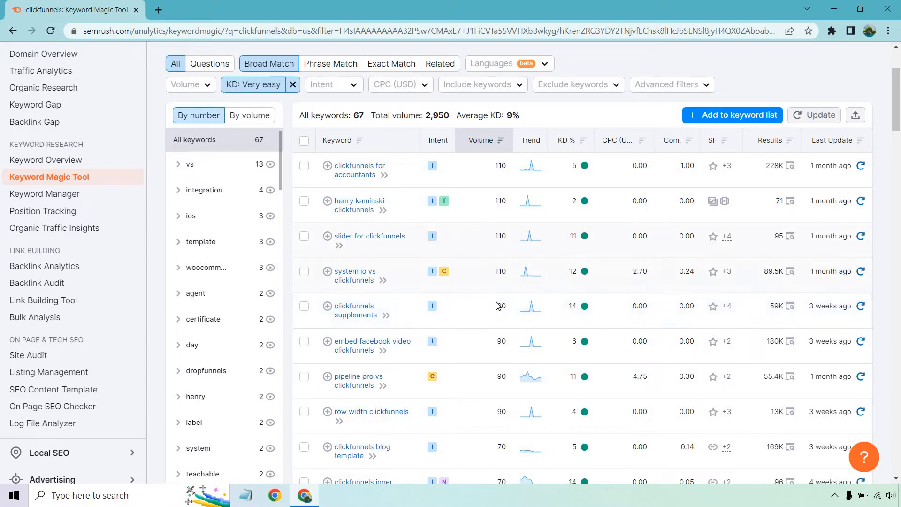
{"action": "mouse_move", "coordinate": [475, 308]}
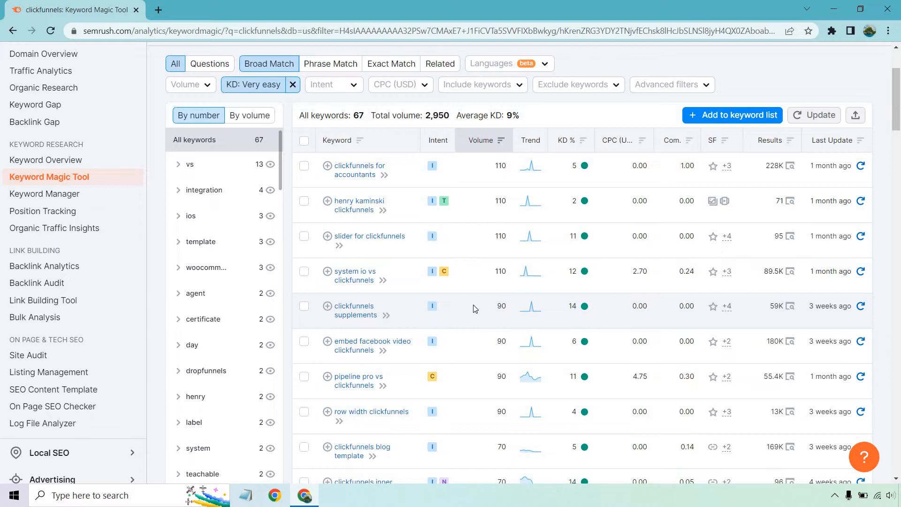
{"action": "mouse_move", "coordinate": [394, 291]}
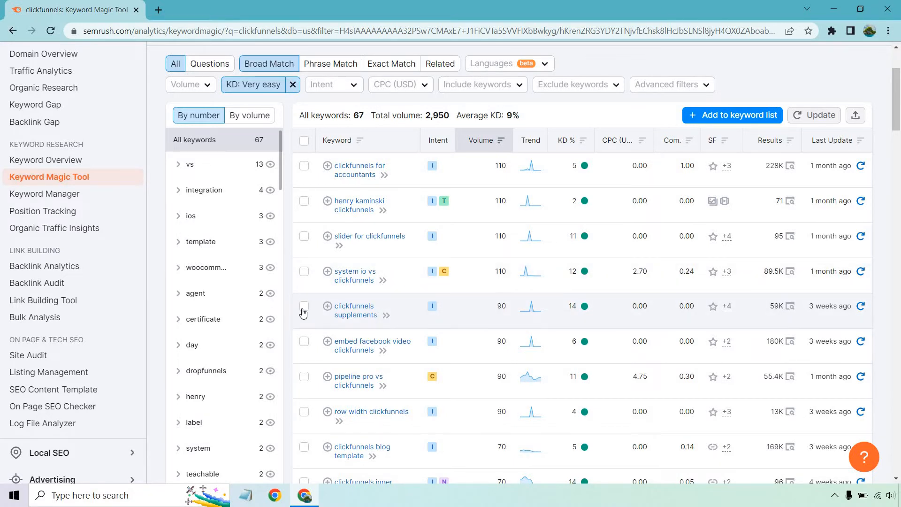
Select 'clickfunnels supplements' (volume 90, KD 14) and view the available keyword lists
{"action": "left_click", "coordinate": [304, 306]}
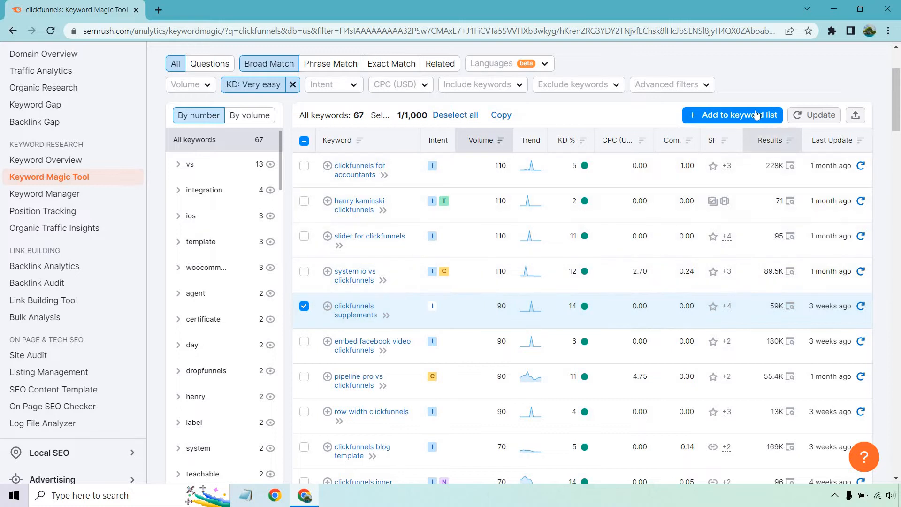
{"action": "left_click", "coordinate": [733, 115]}
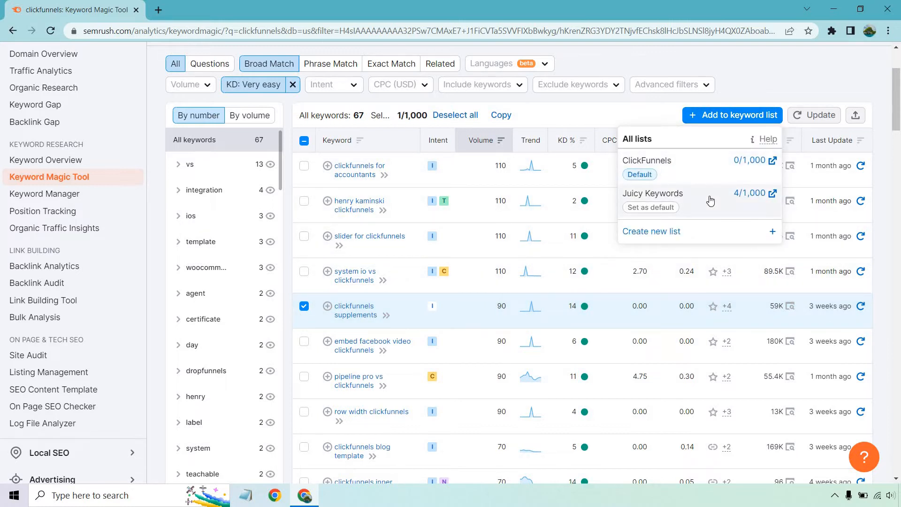
{"action": "mouse_move", "coordinate": [691, 165]}
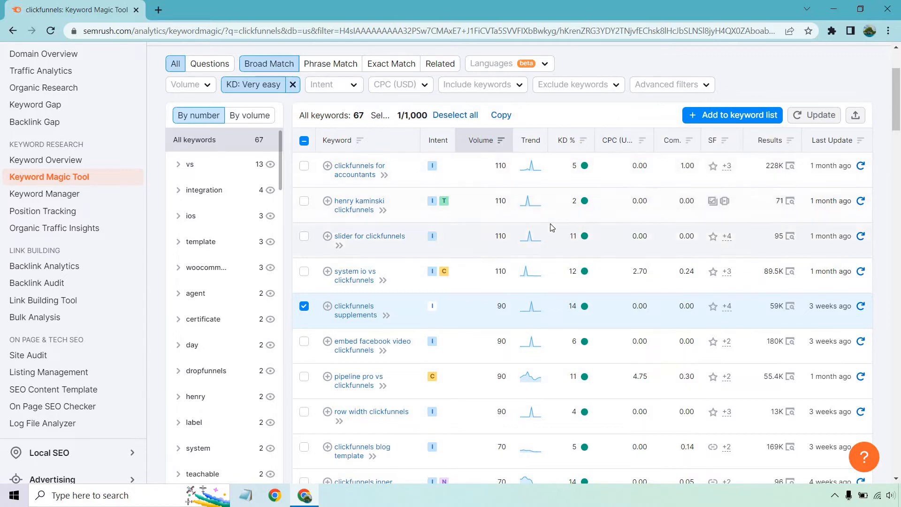
{"action": "scroll", "scroll_direction": "down", "scroll_amount": 3}
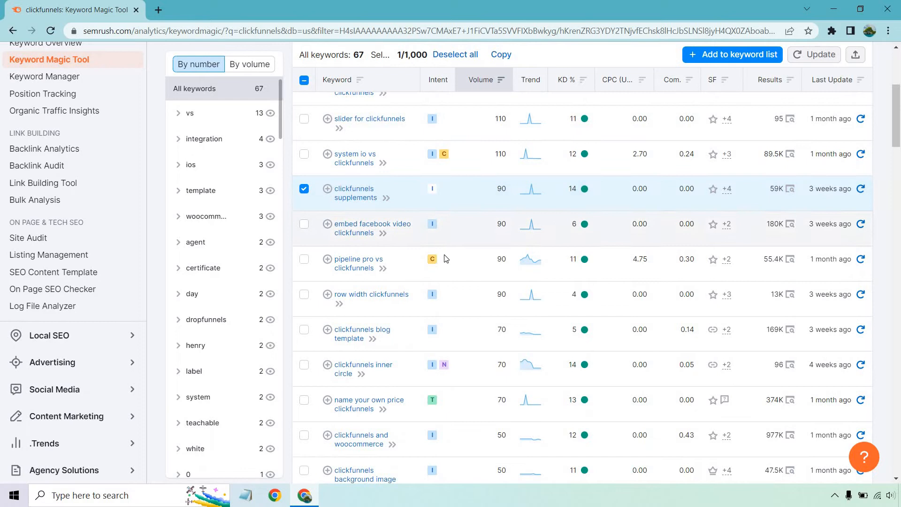
{"action": "mouse_move", "coordinate": [432, 259]}
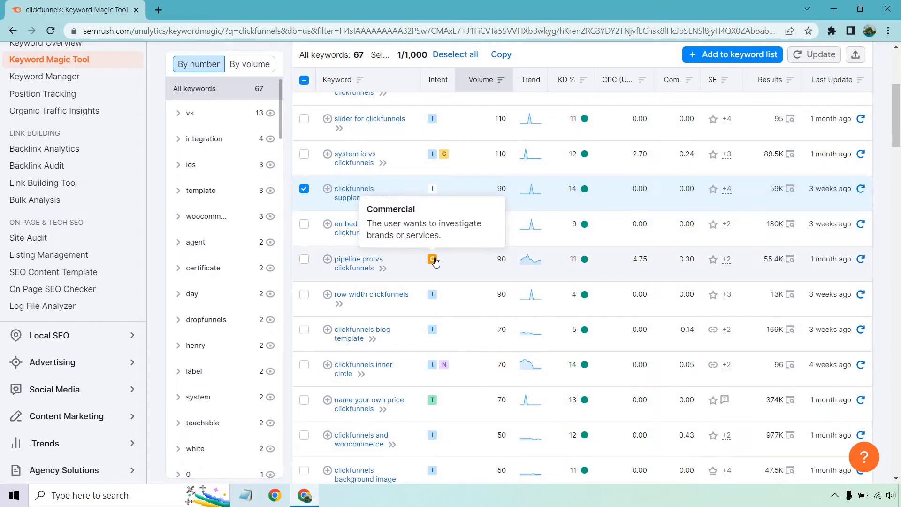
{"action": "mouse_move", "coordinate": [366, 248]}
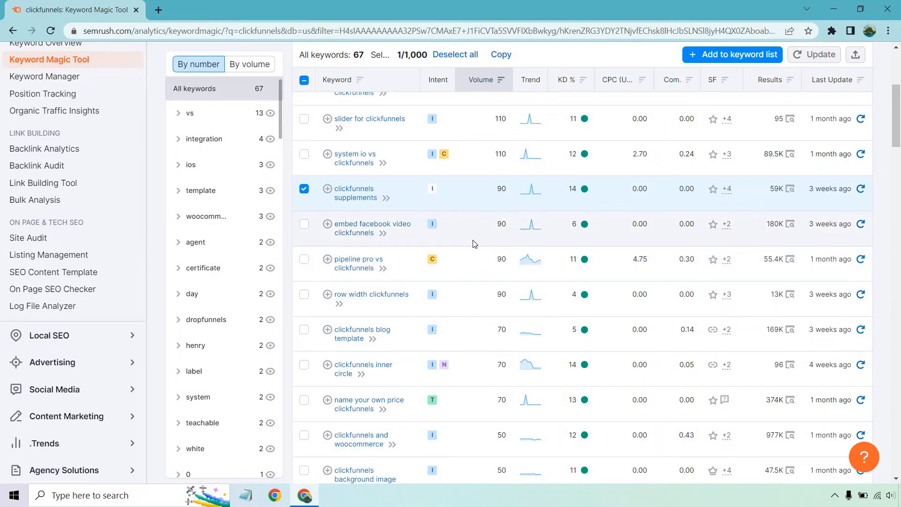
{"action": "scroll", "scroll_direction": "down", "scroll_amount": 3}
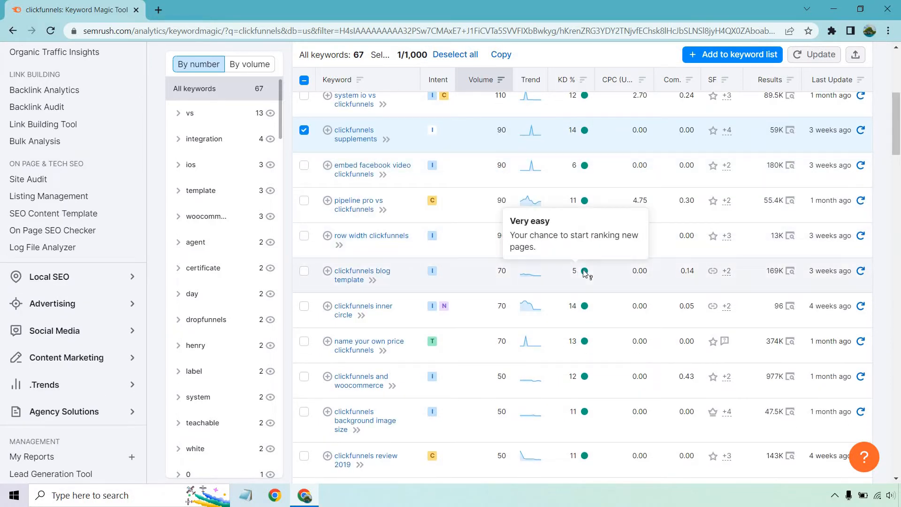
{"action": "mouse_move", "coordinate": [585, 272]}
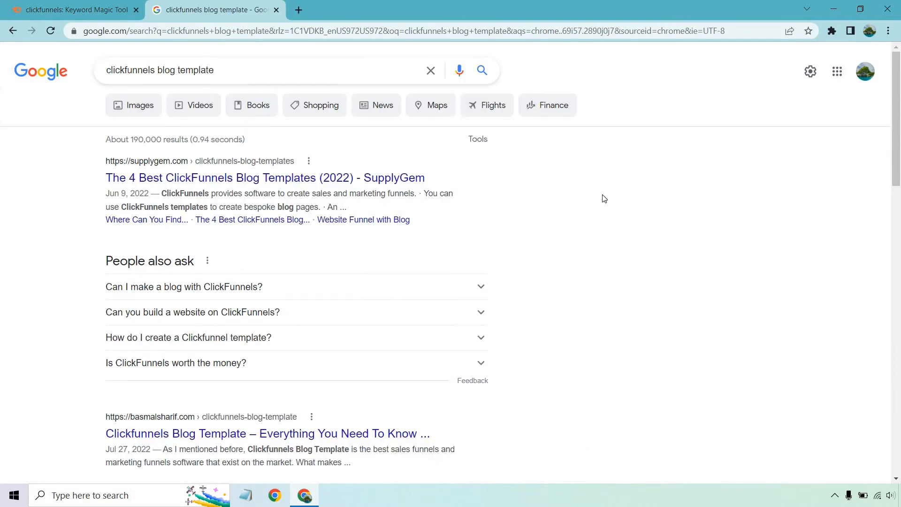
Scroll through the Google results for 'clickfunnels blog template'
{"action": "scroll", "scroll_direction": "down", "scroll_amount": 3}
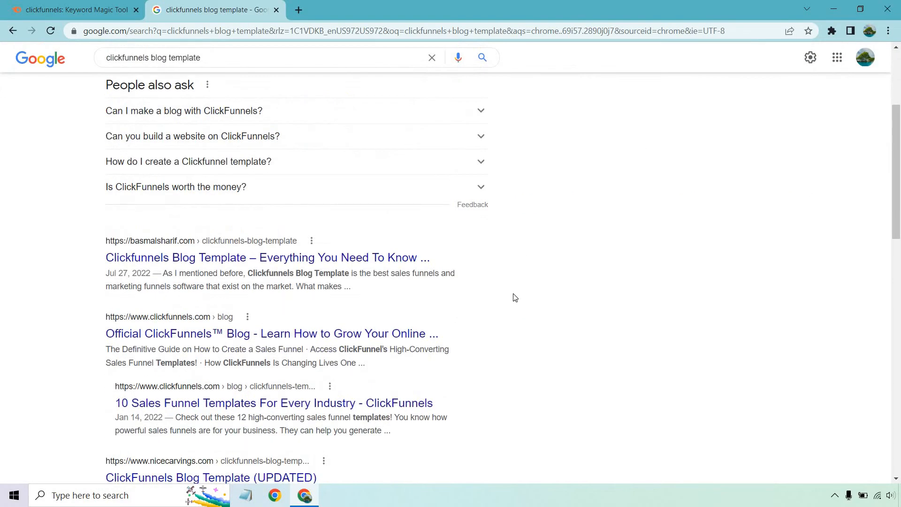
{"action": "scroll", "scroll_direction": "down", "scroll_amount": 3}
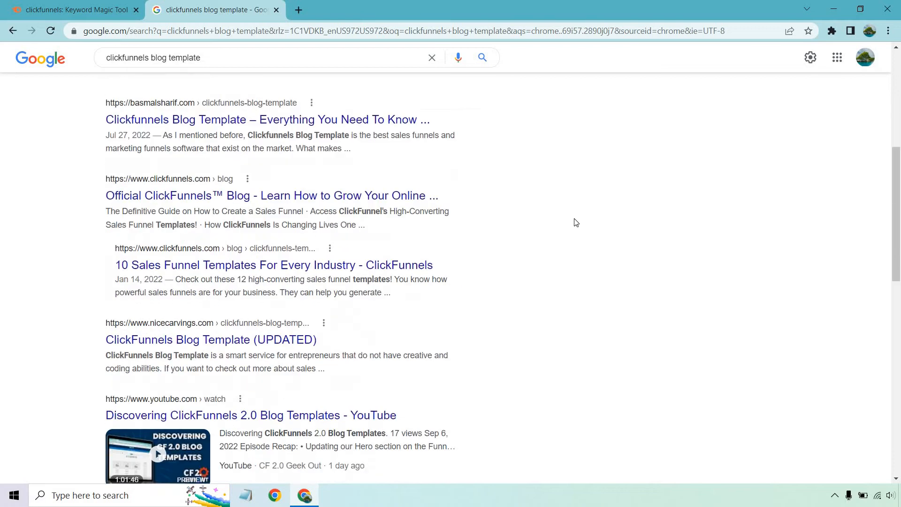
{"action": "scroll", "scroll_direction": "down", "scroll_amount": 3}
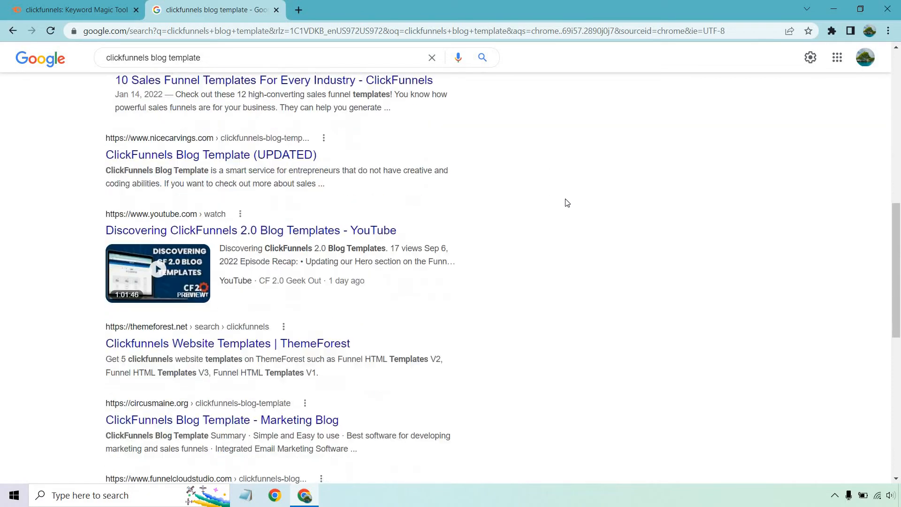
{"action": "scroll", "scroll_direction": "down", "scroll_amount": 3}
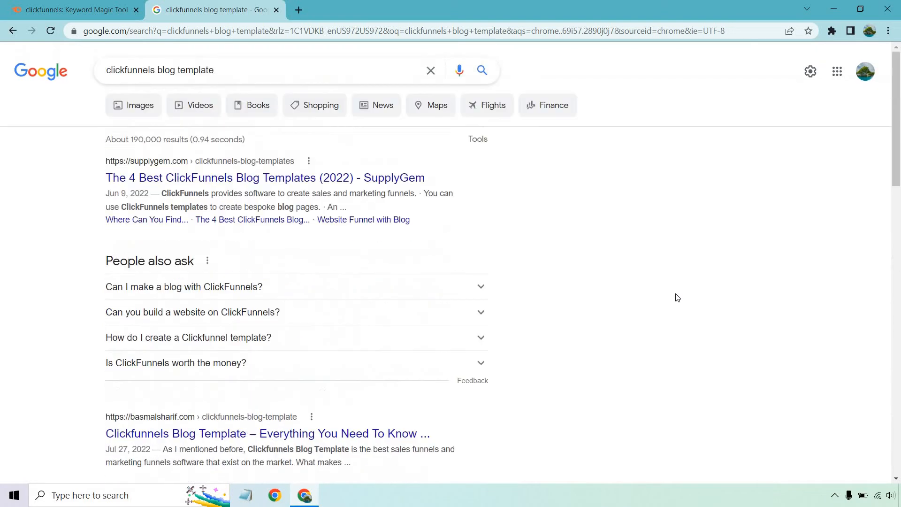
{"action": "mouse_move", "coordinate": [89, 4]}
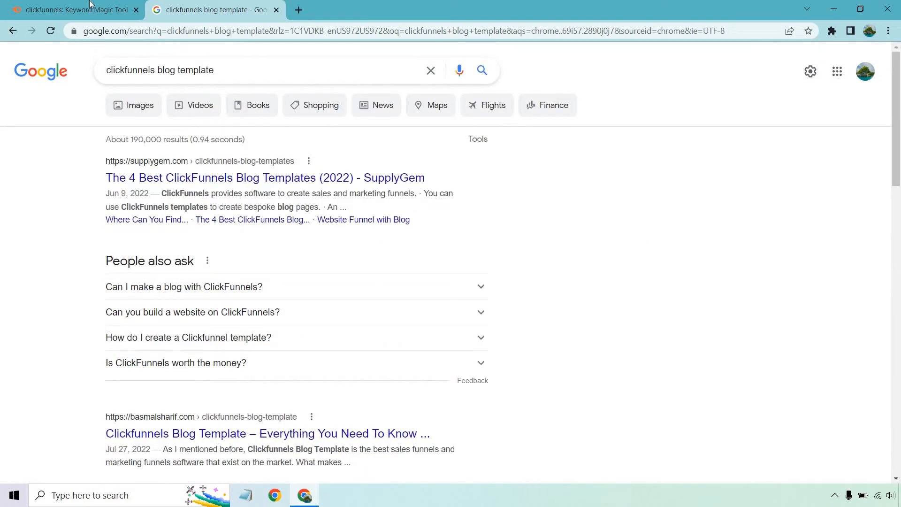
Switch to the Keyword Magic Tool tab and scroll past the 70- and 50-volume rows
{"action": "left_click", "coordinate": [75, 10]}
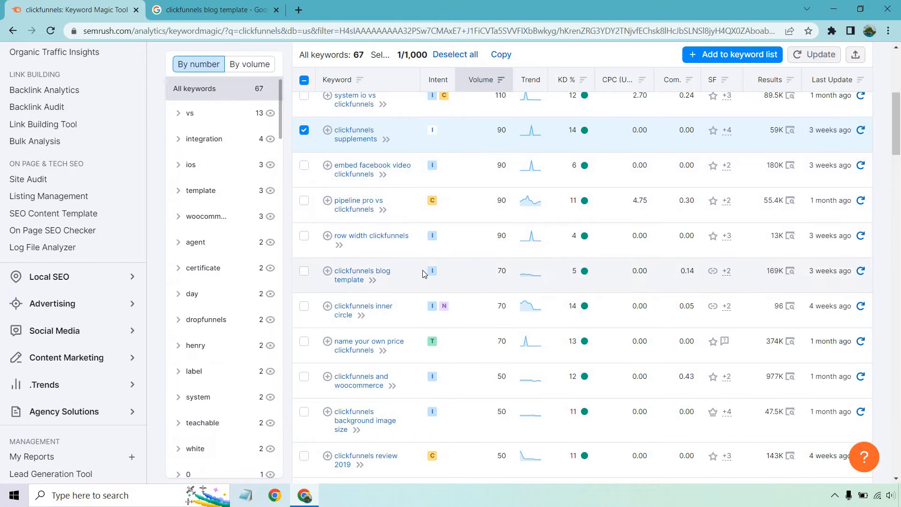
{"action": "mouse_move", "coordinate": [416, 281]}
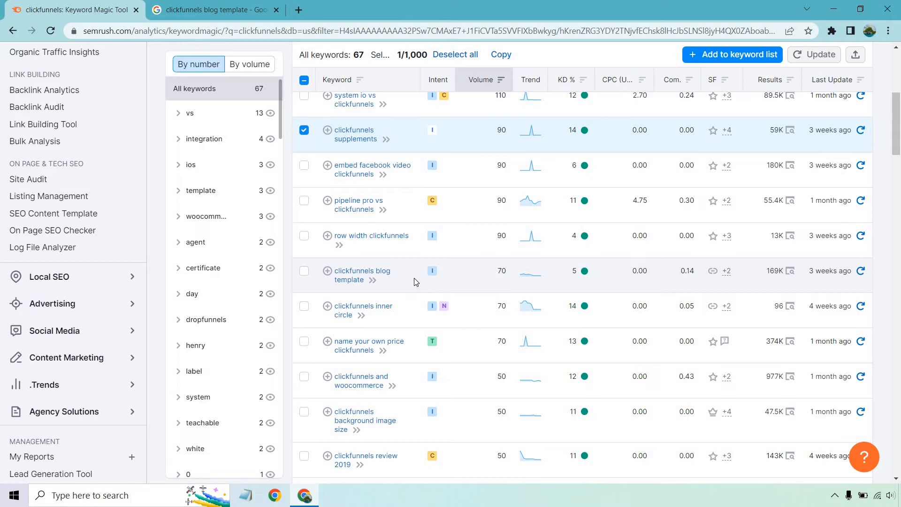
{"action": "scroll", "scroll_direction": "down", "scroll_amount": 3}
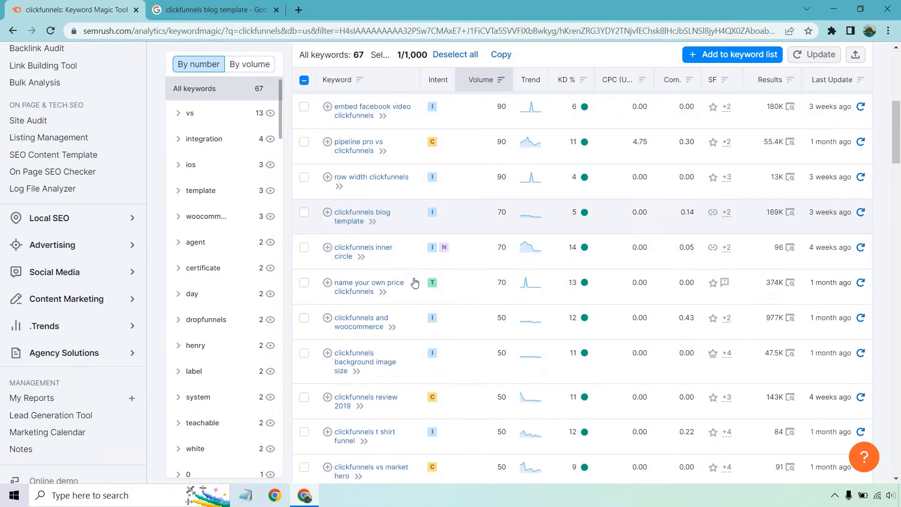
{"action": "scroll", "scroll_direction": "down", "scroll_amount": 3}
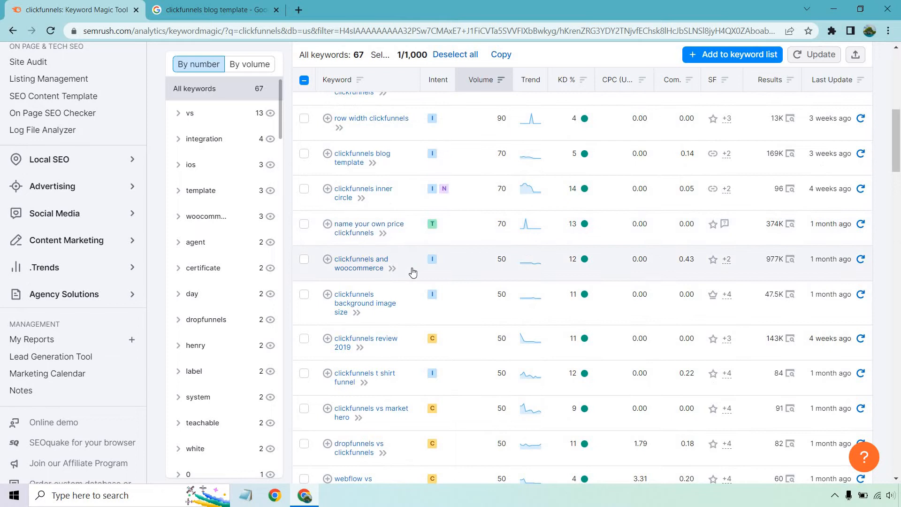
{"action": "scroll", "scroll_direction": "down", "scroll_amount": 3}
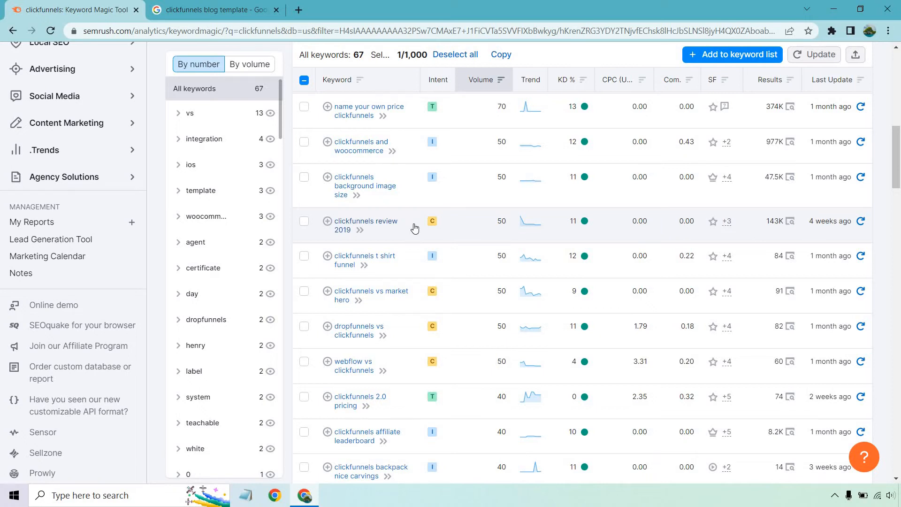
{"action": "scroll", "scroll_direction": "down", "scroll_amount": 3}
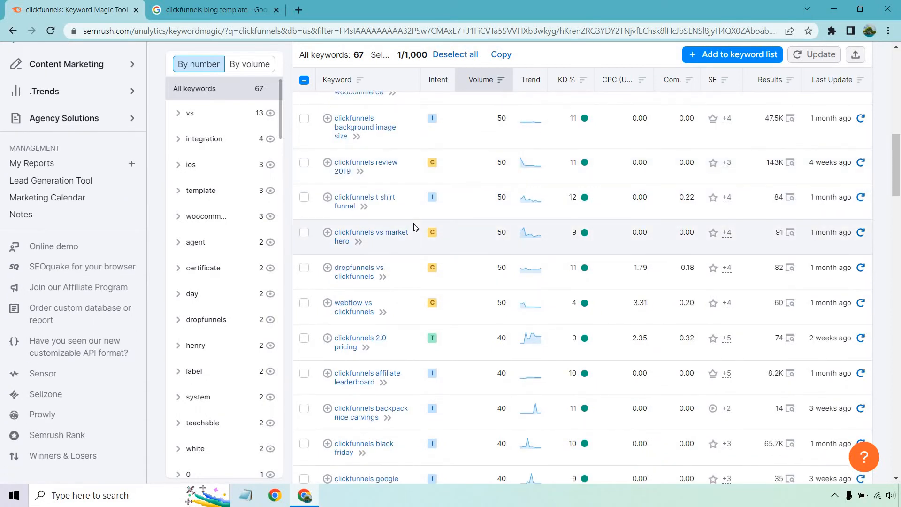
{"action": "scroll", "scroll_direction": "down", "scroll_amount": 3}
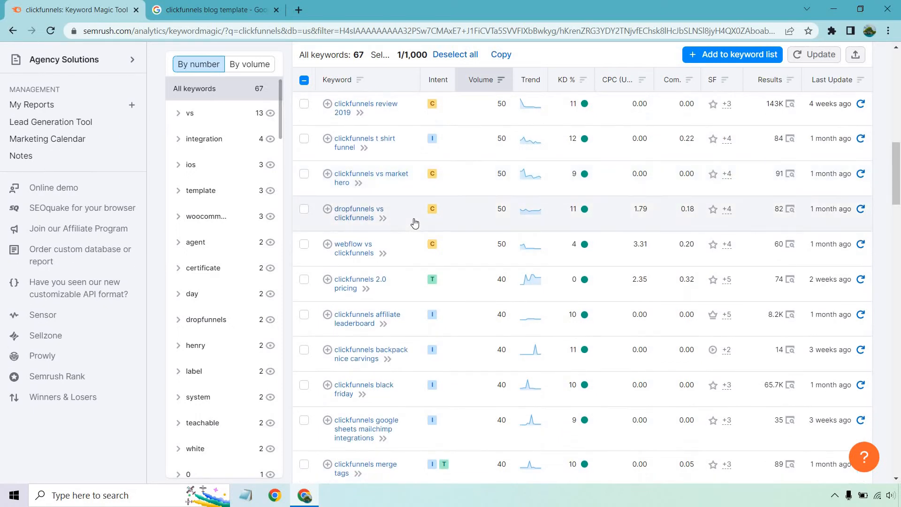
{"action": "scroll", "scroll_direction": "down", "scroll_amount": 3}
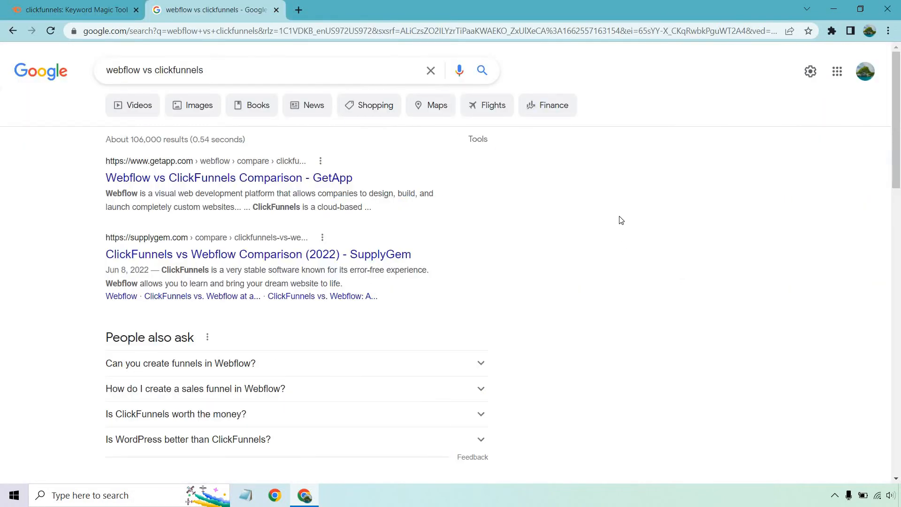
Scroll through the Google results for 'webflow vs clickfunnels'
{"action": "scroll", "scroll_direction": "down", "scroll_amount": 3}
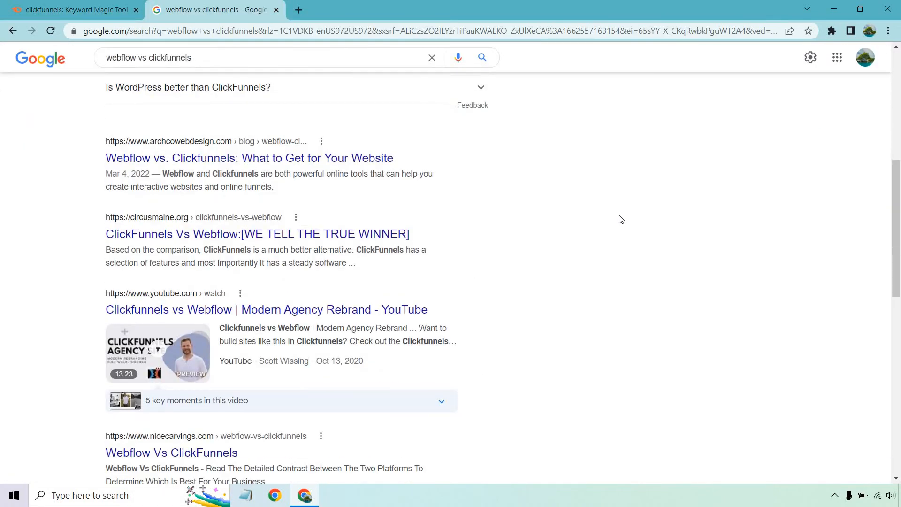
{"action": "scroll", "scroll_direction": "down", "scroll_amount": 3}
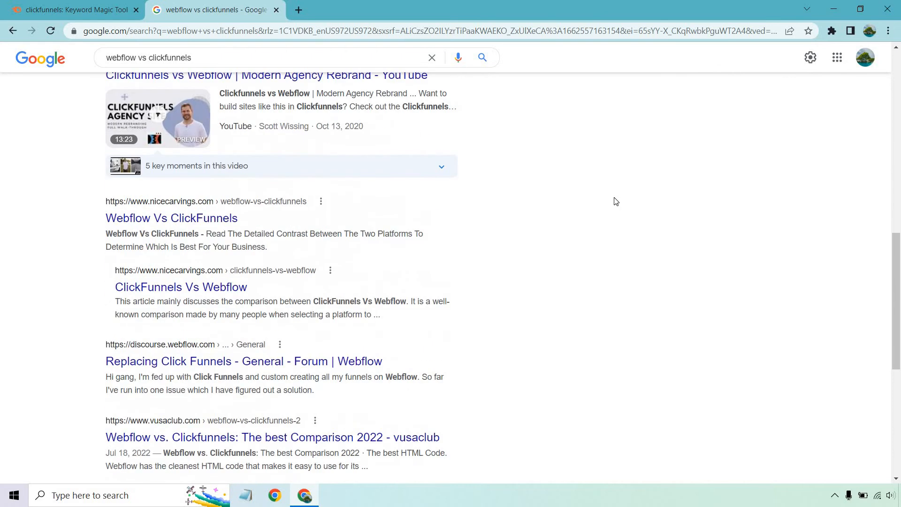
{"action": "scroll", "scroll_direction": "down", "scroll_amount": 3}
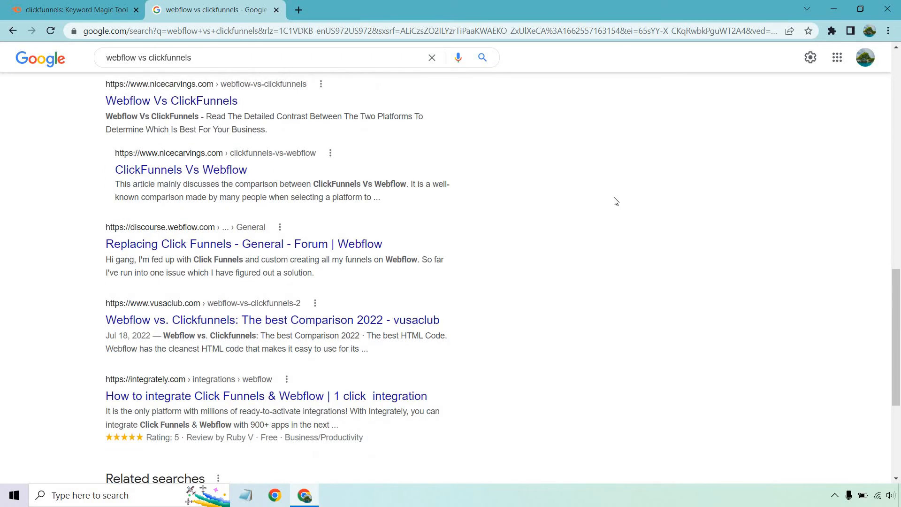
{"action": "scroll", "scroll_direction": "down", "scroll_amount": 3}
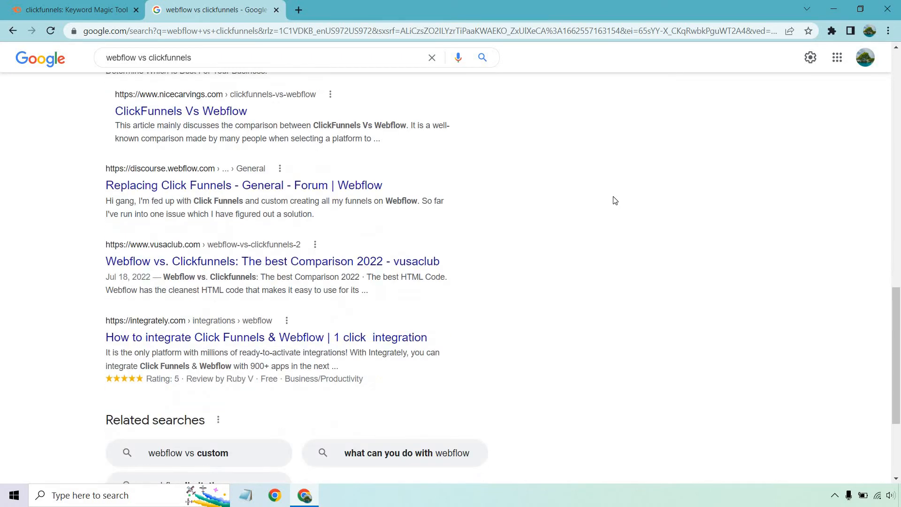
{"action": "scroll", "scroll_direction": "up", "scroll_amount": 3}
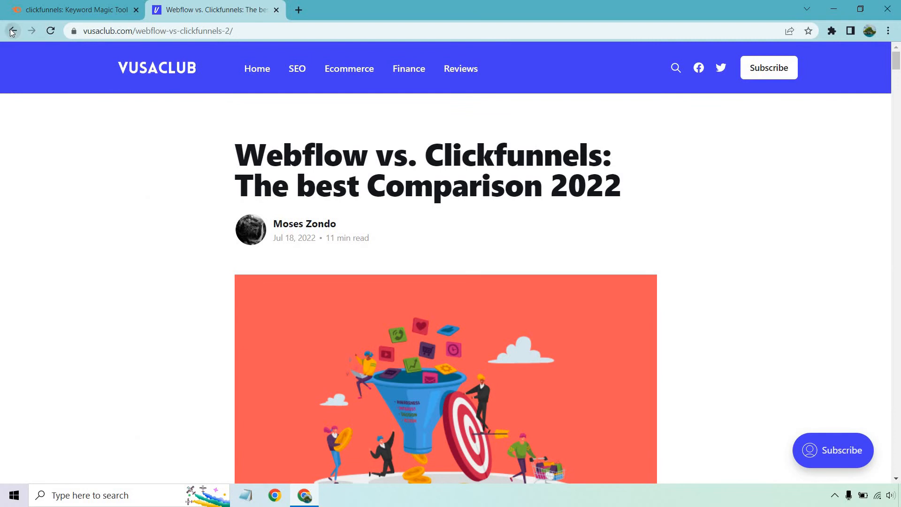
Go back from the vusaclub article and Webflow forum thread, then switch to Keyword Magic Tool
{"action": "left_click", "coordinate": [11, 30]}
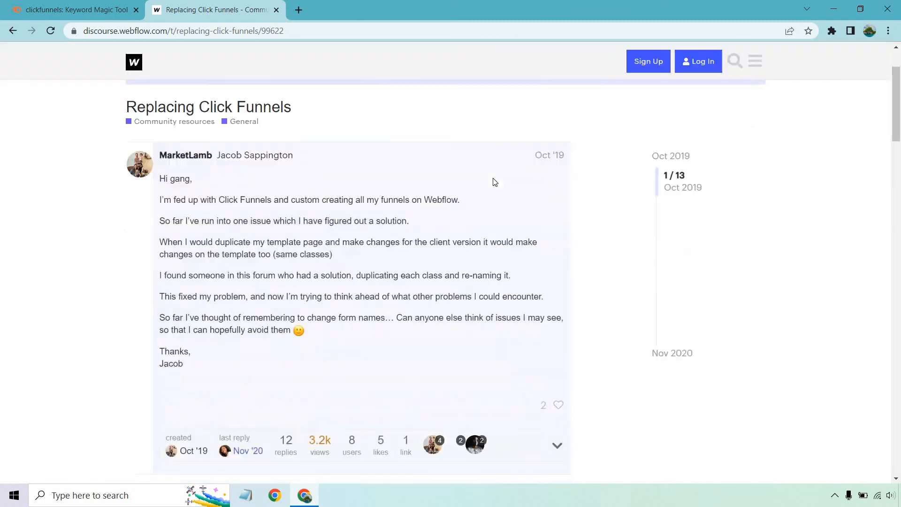
{"action": "scroll", "scroll_direction": "down", "scroll_amount": 3}
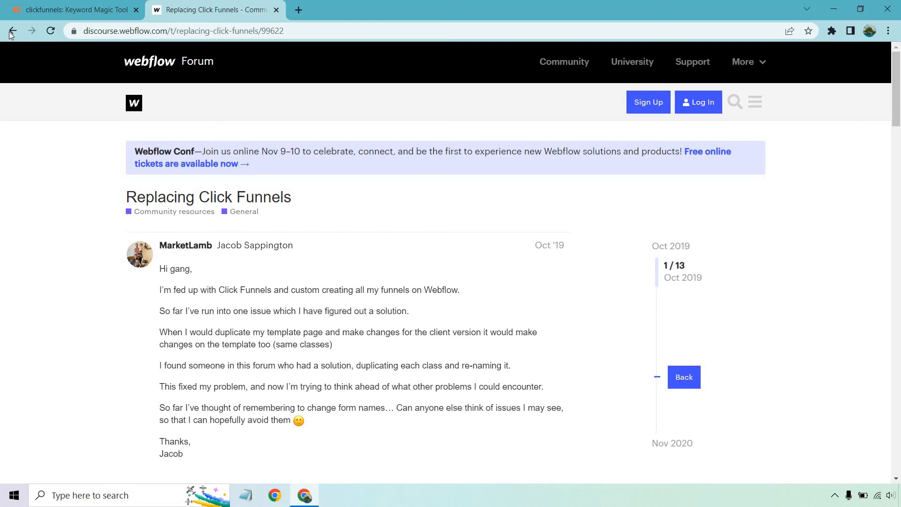
{"action": "left_click", "coordinate": [11, 30]}
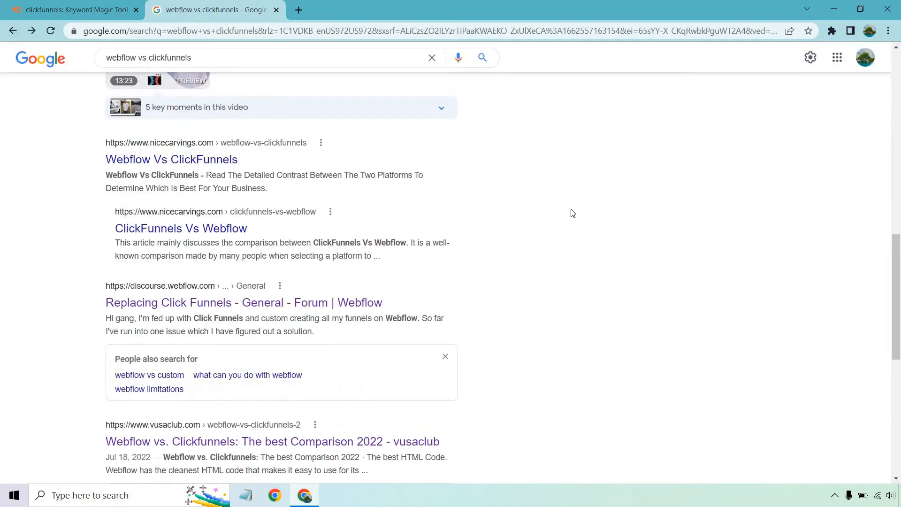
{"action": "scroll", "scroll_direction": "down", "scroll_amount": 3}
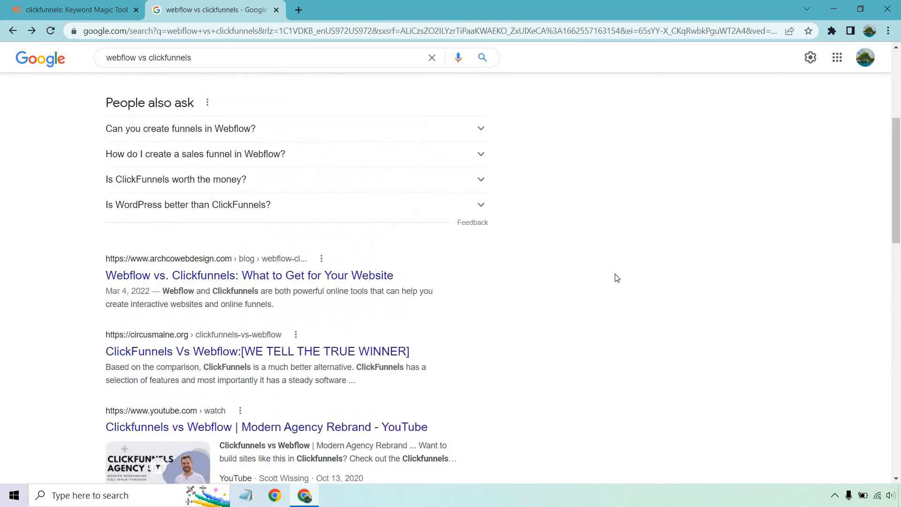
{"action": "left_click", "coordinate": [70, 10]}
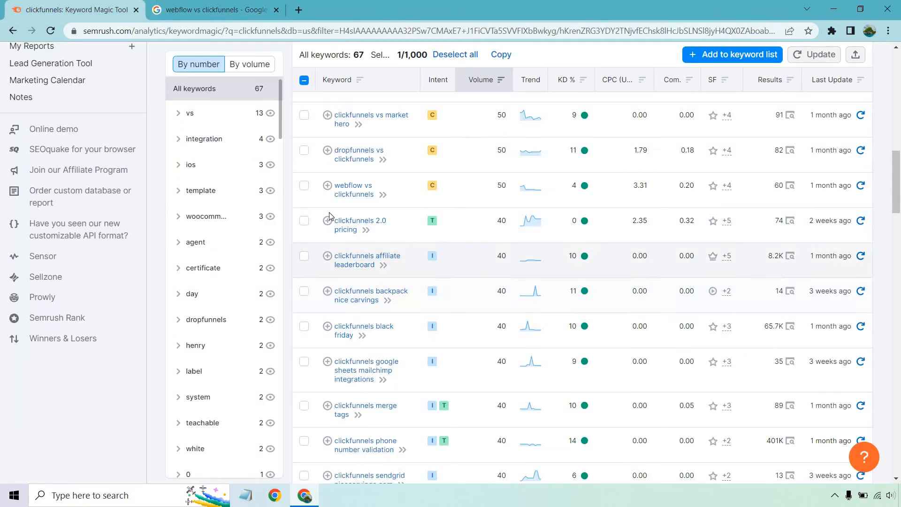
Select 'webflow vs clickfunnels' (KD 4), scroll the table, and clear the Very easy filter
{"action": "left_click", "coordinate": [304, 185]}
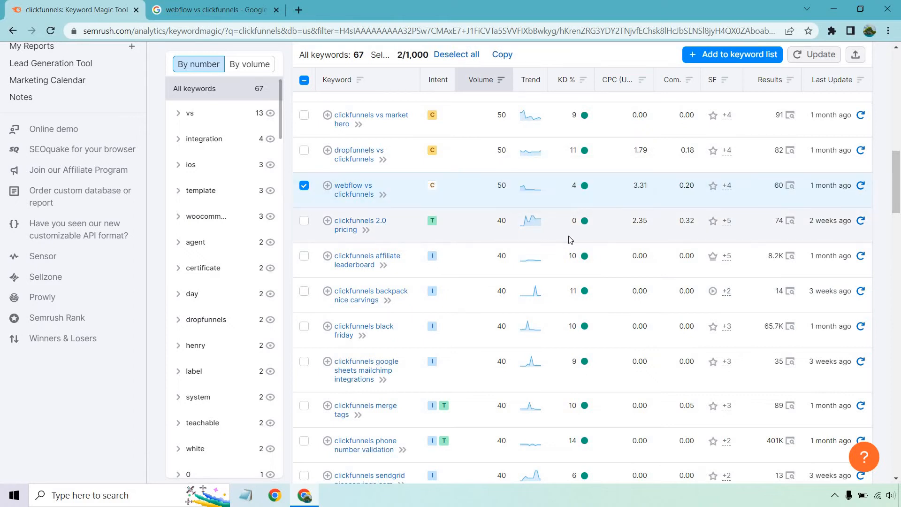
{"action": "scroll", "scroll_direction": "down", "scroll_amount": 3}
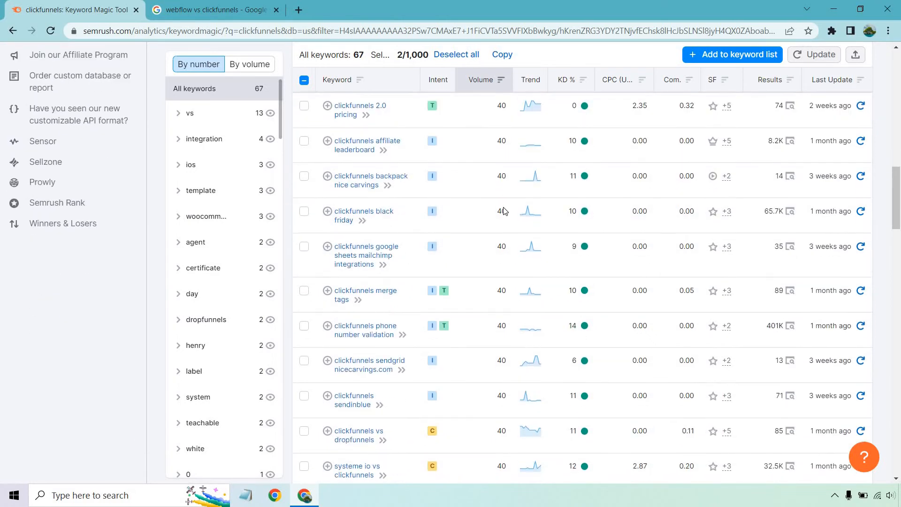
{"action": "scroll", "scroll_direction": "down", "scroll_amount": 3}
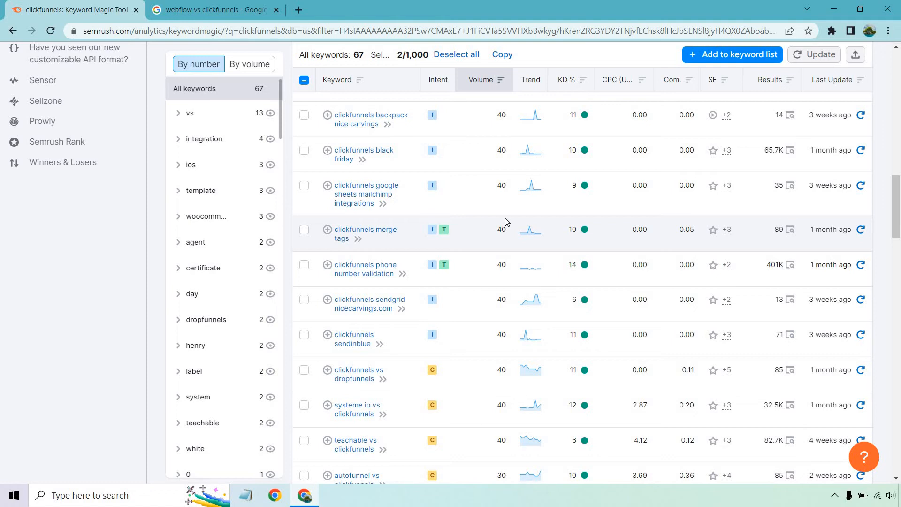
{"action": "mouse_move", "coordinate": [484, 213]}
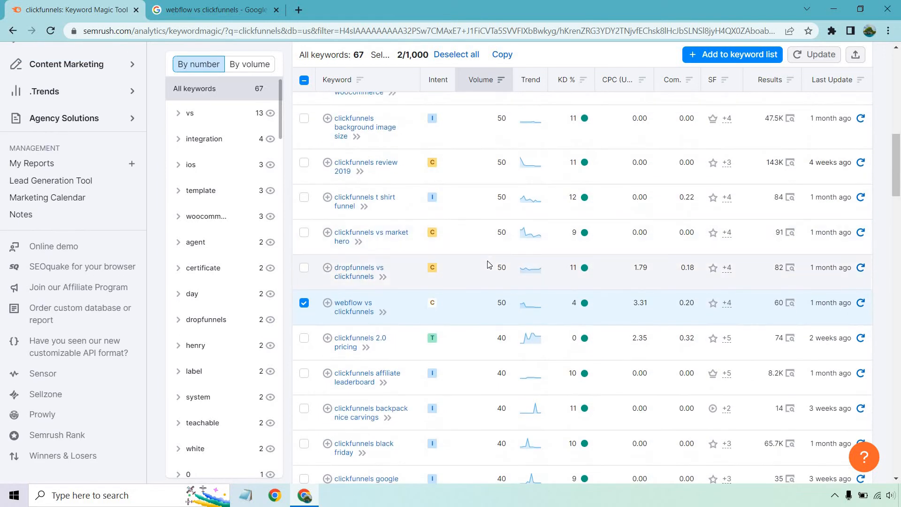
{"action": "left_click", "coordinate": [304, 80]}
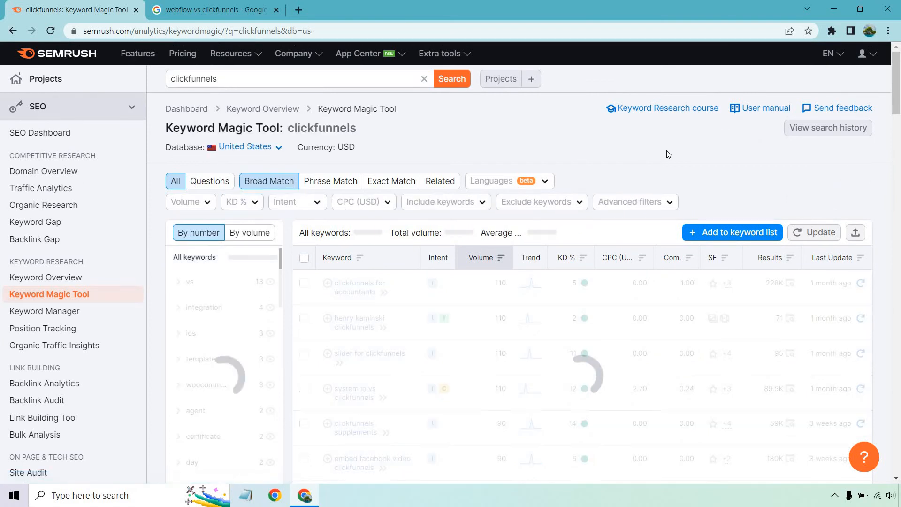
{"action": "mouse_move", "coordinate": [543, 170]}
{"action": "type", "text": "doe"}
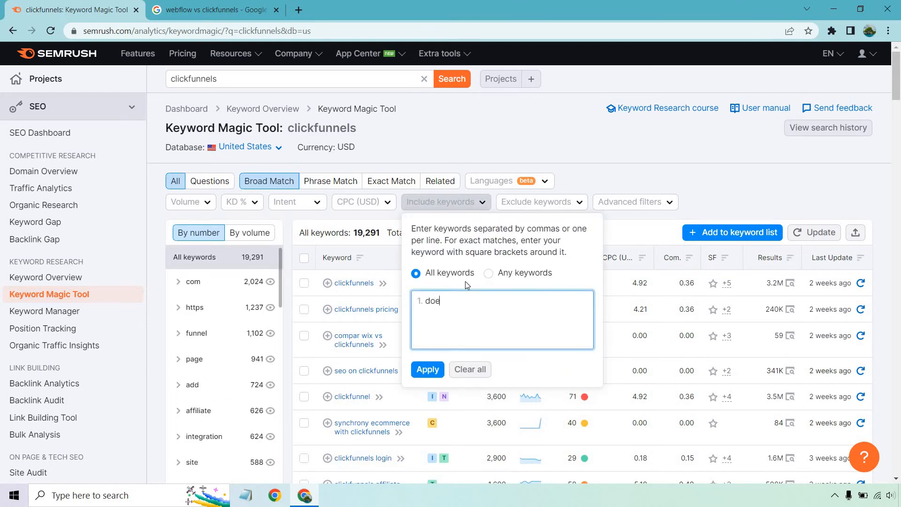
Include only keywords containing 'does', narrowing the results to 302 keywords
{"action": "type", "text": "s"}
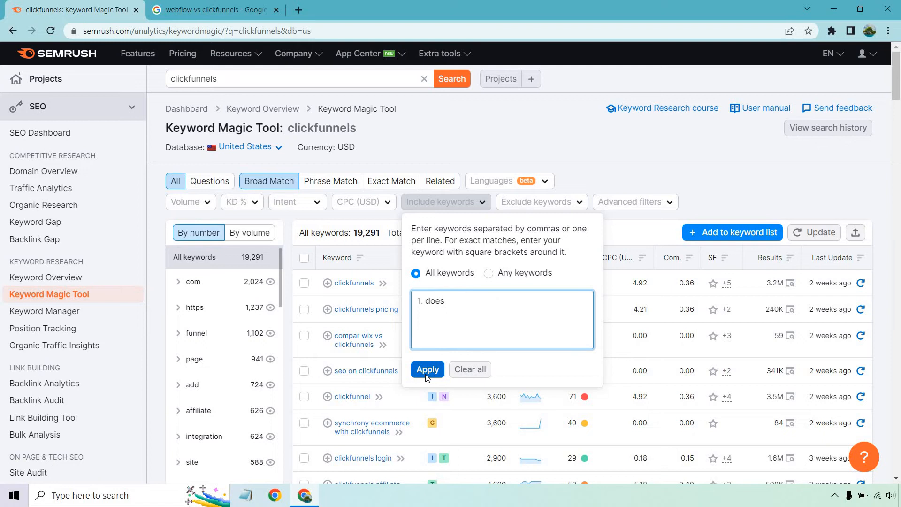
{"action": "left_click", "coordinate": [427, 369]}
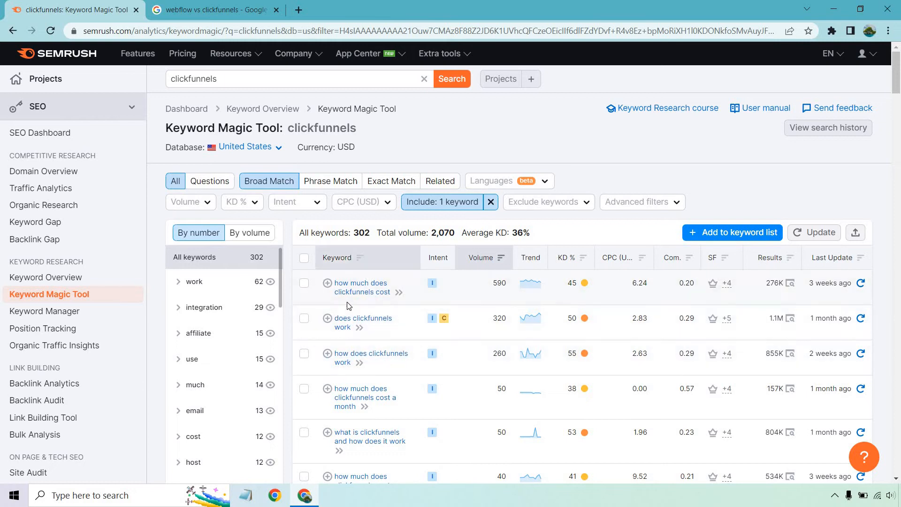
{"action": "mouse_move", "coordinate": [355, 292]}
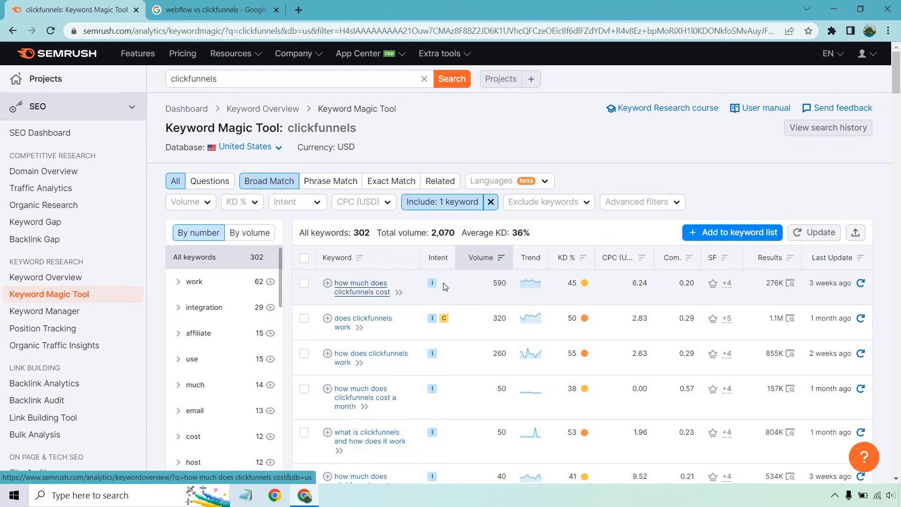
{"action": "mouse_move", "coordinate": [432, 283]}
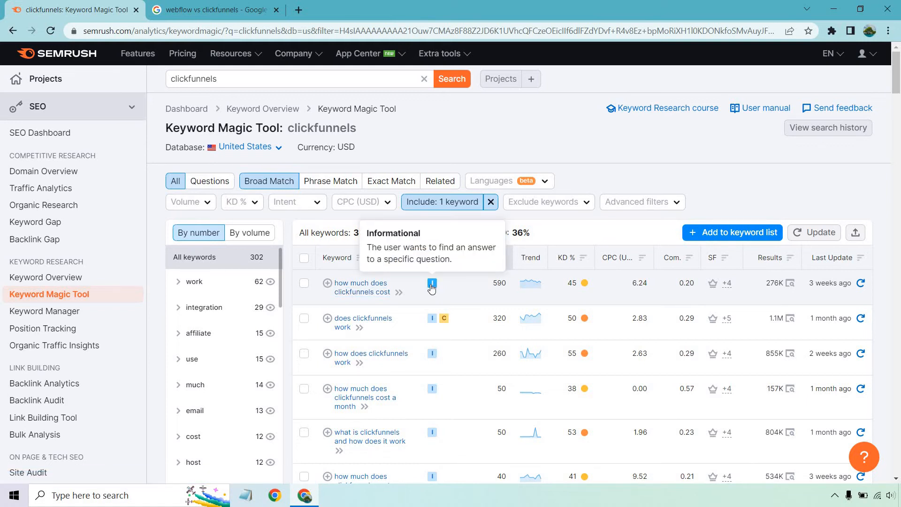
{"action": "mouse_move", "coordinate": [630, 164]}
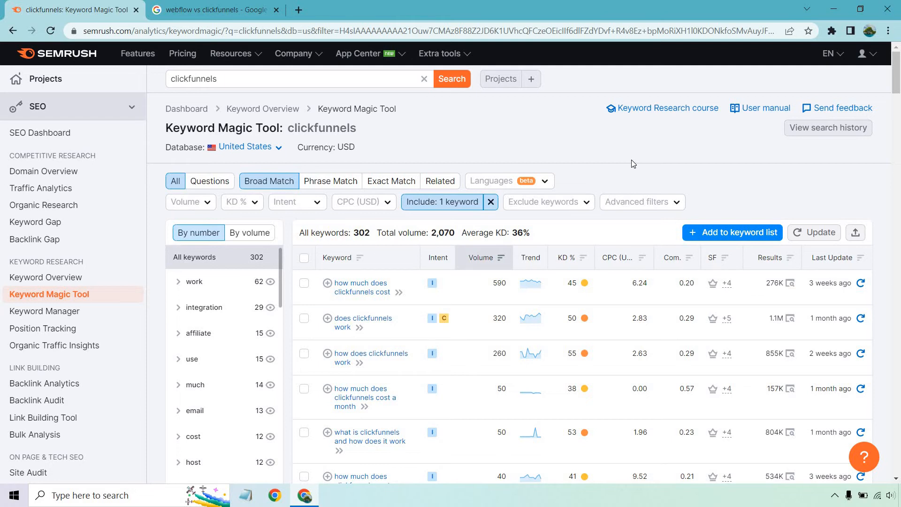
{"action": "mouse_move", "coordinate": [316, 205]}
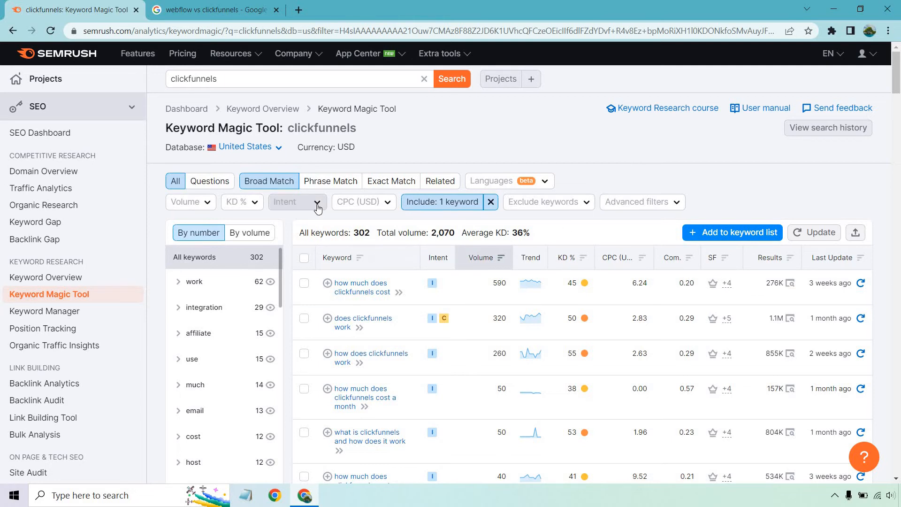
Scroll the 'does' results down to easy keywords like 'does clickfunnels have a crm' (KD 15)
{"action": "left_click", "coordinate": [298, 202]}
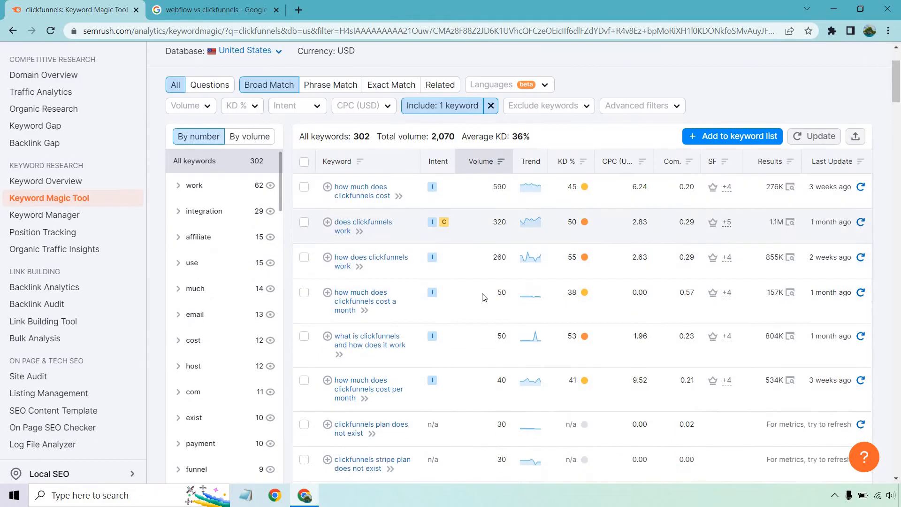
{"action": "scroll", "scroll_direction": "down", "scroll_amount": 3}
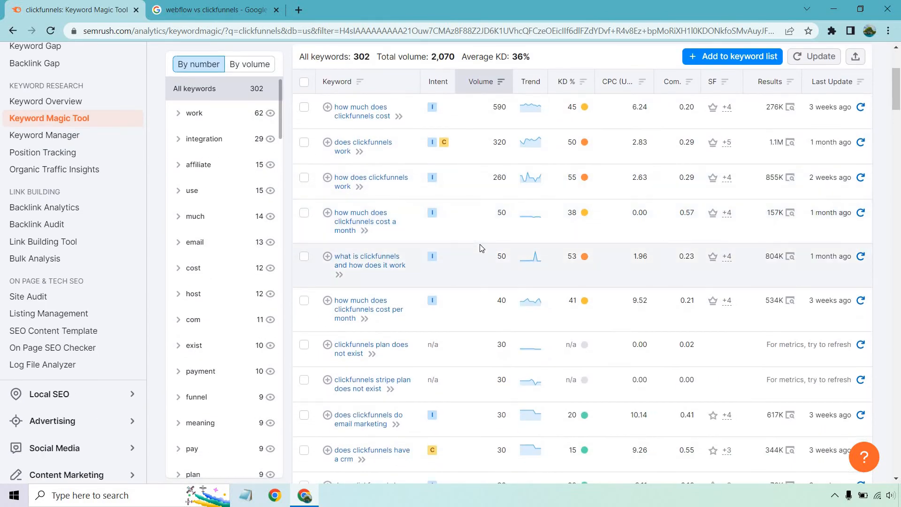
{"action": "scroll", "scroll_direction": "down", "scroll_amount": 3}
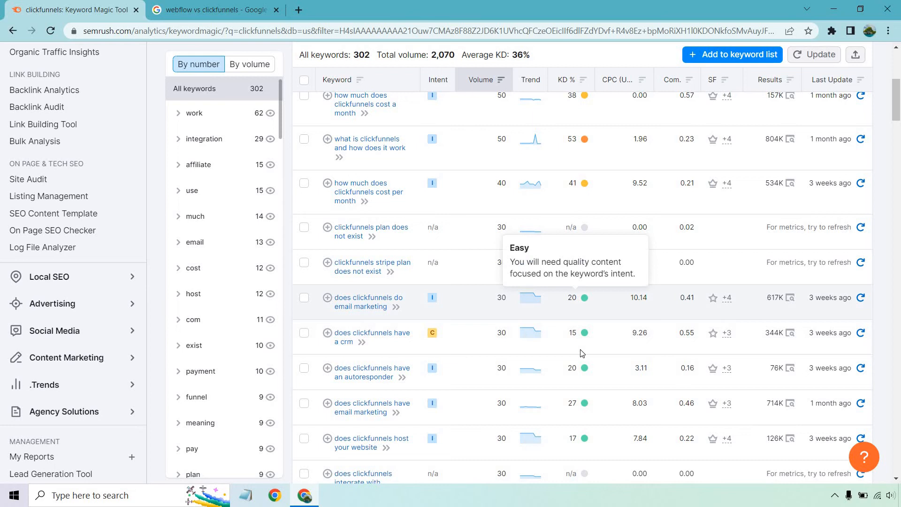
{"action": "mouse_move", "coordinate": [592, 305]}
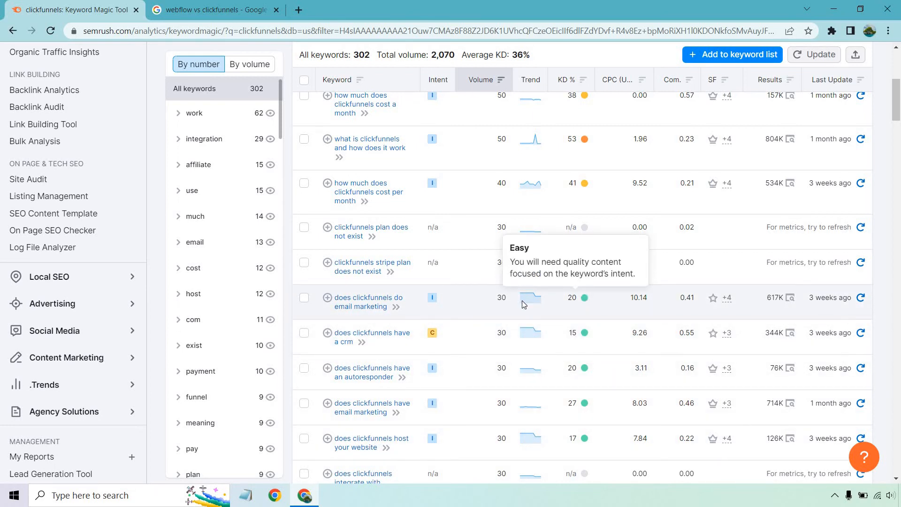
{"action": "mouse_move", "coordinate": [476, 303]}
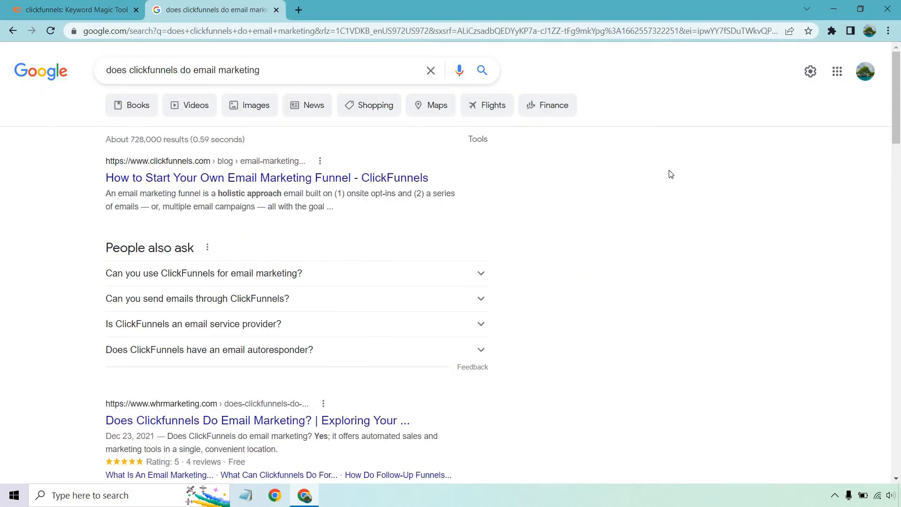
{"action": "scroll", "scroll_direction": "down", "scroll_amount": 3}
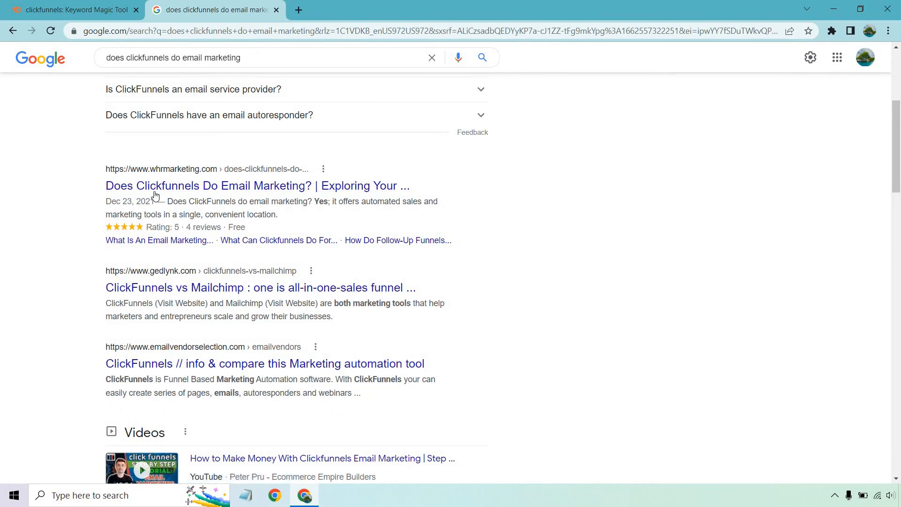
{"action": "scroll", "scroll_direction": "down", "scroll_amount": 3}
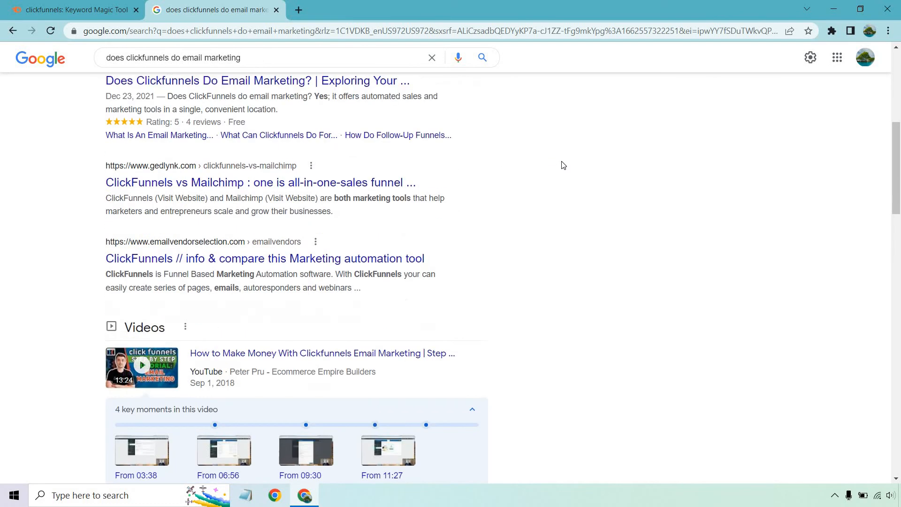
{"action": "scroll", "scroll_direction": "down", "scroll_amount": 3}
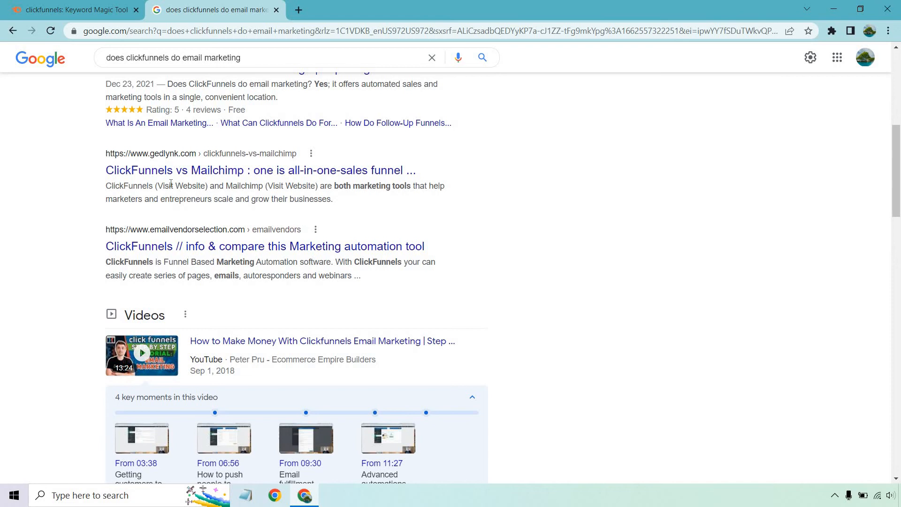
{"action": "mouse_move", "coordinate": [535, 220]}
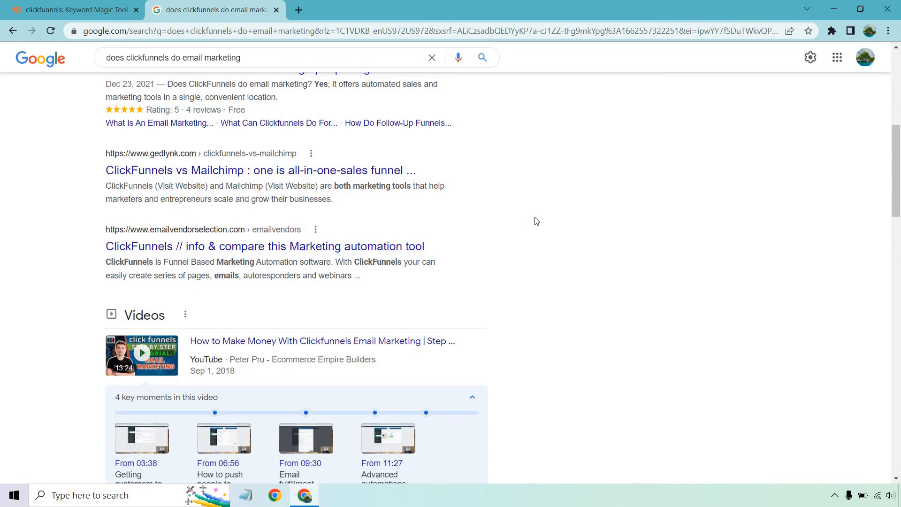
{"action": "scroll", "scroll_direction": "down", "scroll_amount": 3}
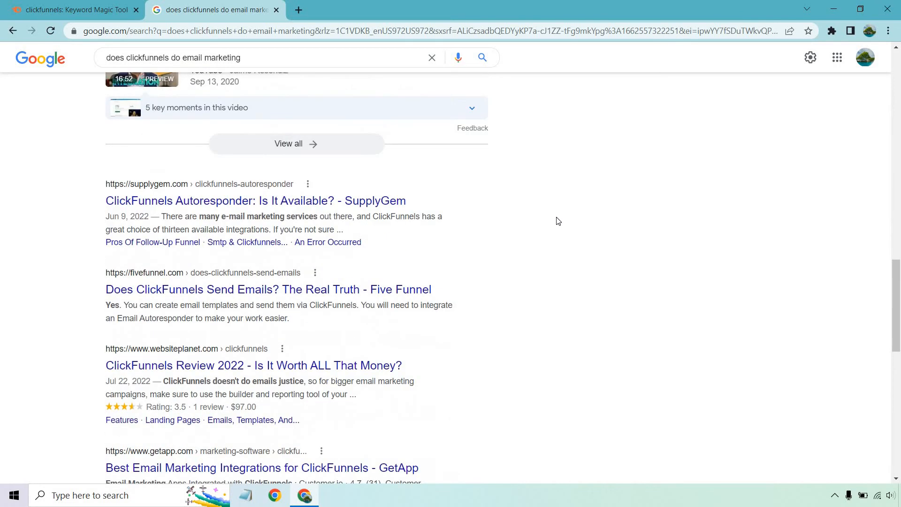
{"action": "mouse_move", "coordinate": [319, 292]}
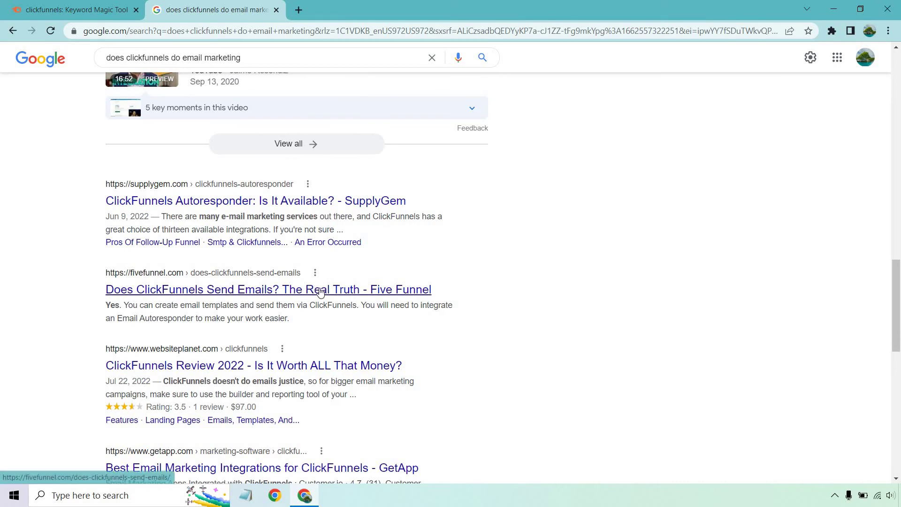
{"action": "scroll", "scroll_direction": "down", "scroll_amount": 3}
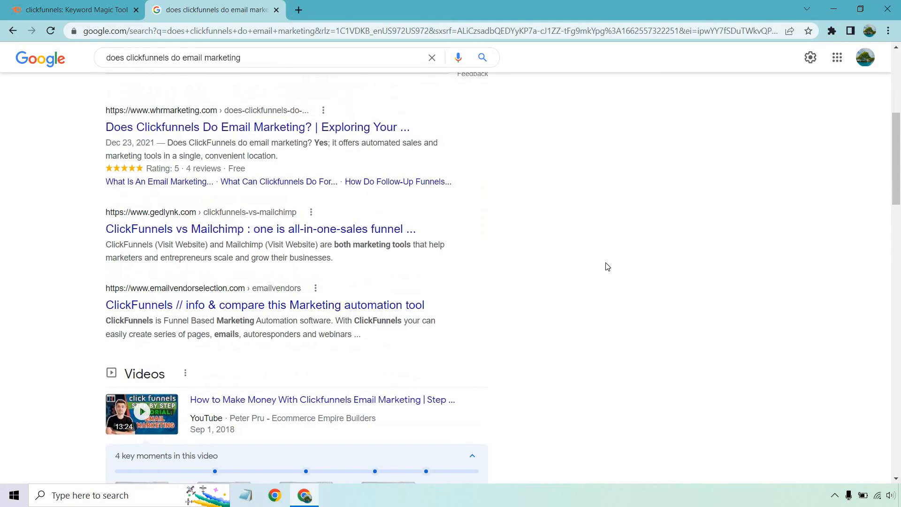
{"action": "scroll", "scroll_direction": "up", "scroll_amount": 3}
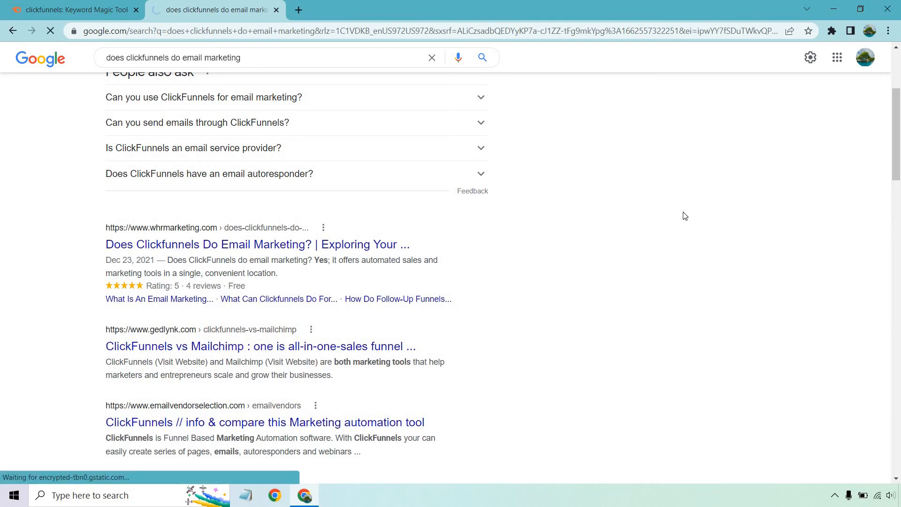
{"action": "left_click", "coordinate": [257, 244]}
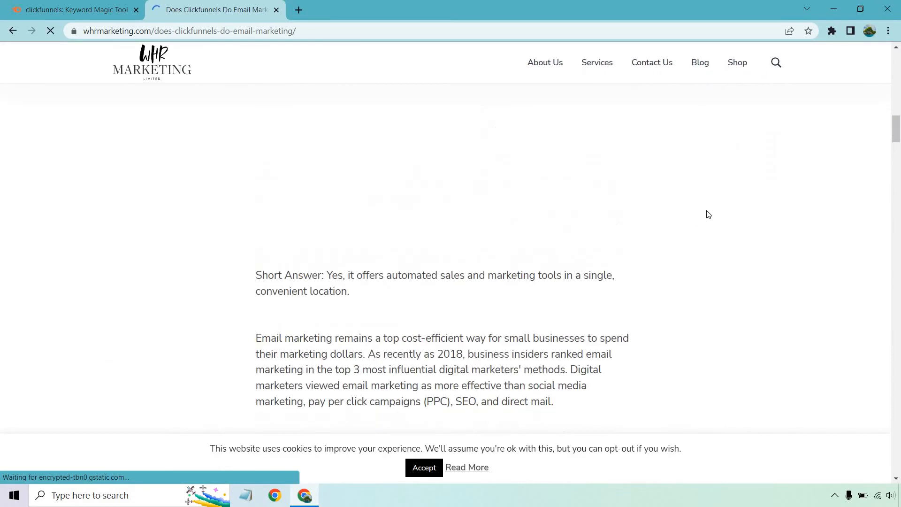
{"action": "scroll", "scroll_direction": "down", "scroll_amount": 3}
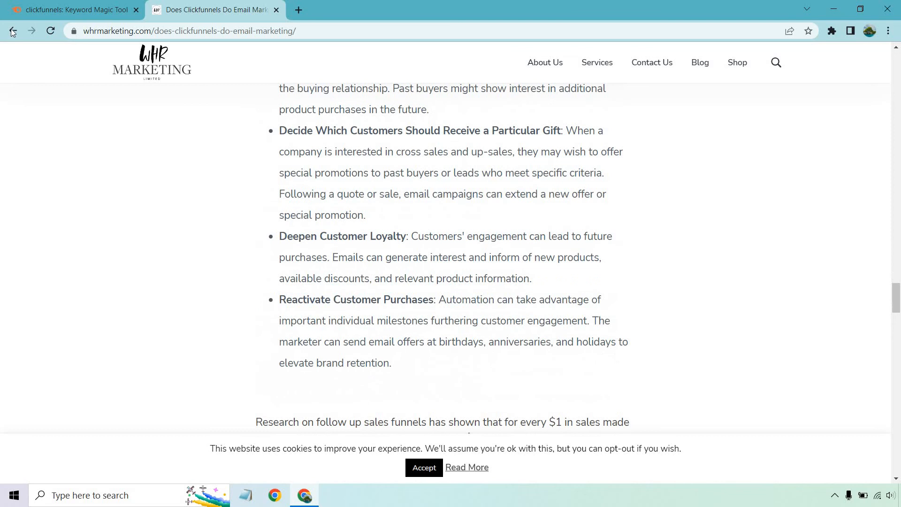
{"action": "left_click", "coordinate": [13, 31]}
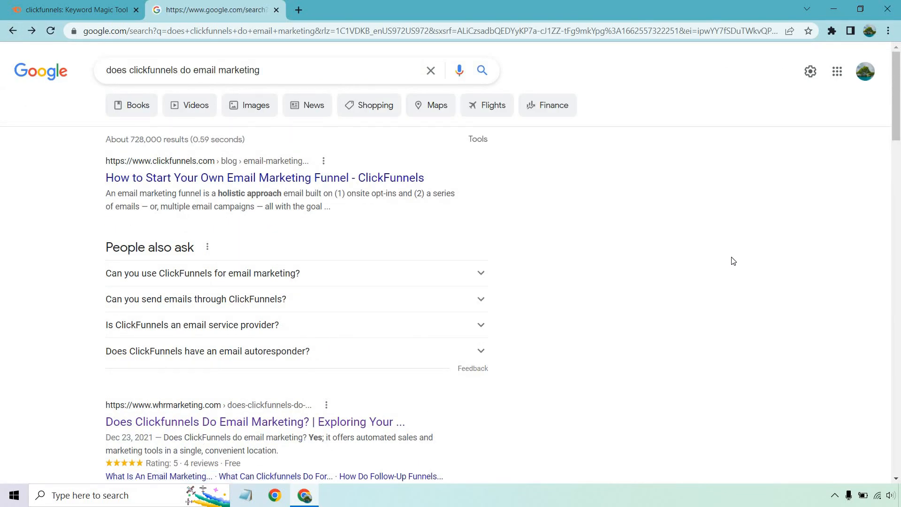
Scroll the Google results, then return to the 'clickfunnels: Keyword Magic Tool' tab
{"action": "scroll", "scroll_direction": "down", "scroll_amount": 3}
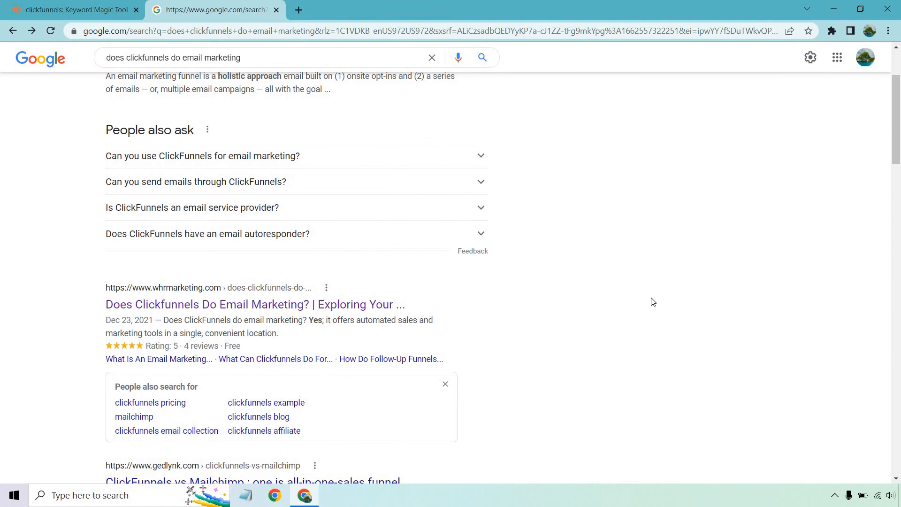
{"action": "mouse_move", "coordinate": [347, 304]}
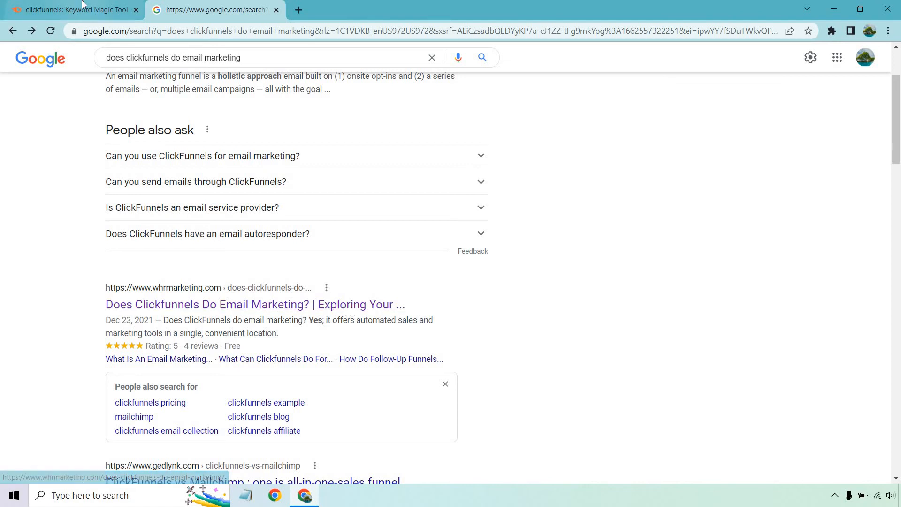
{"action": "left_click", "coordinate": [75, 9]}
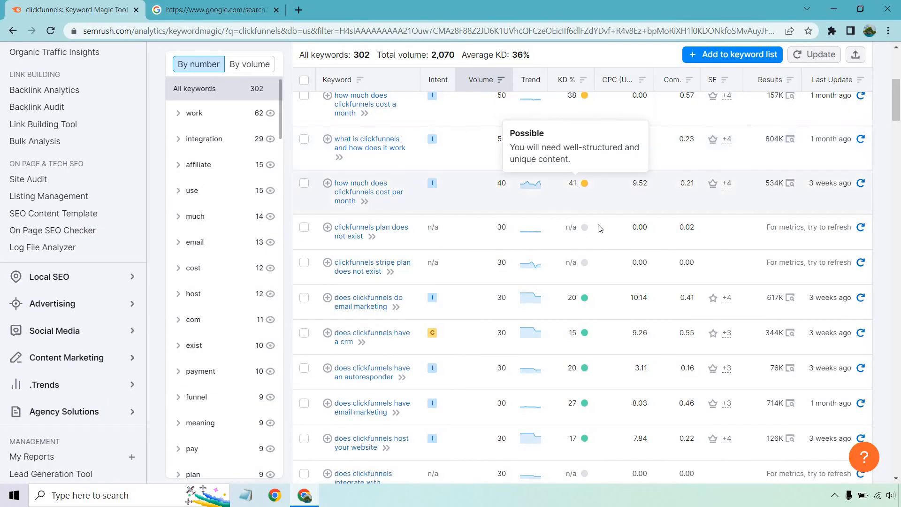
{"action": "mouse_move", "coordinate": [588, 297]}
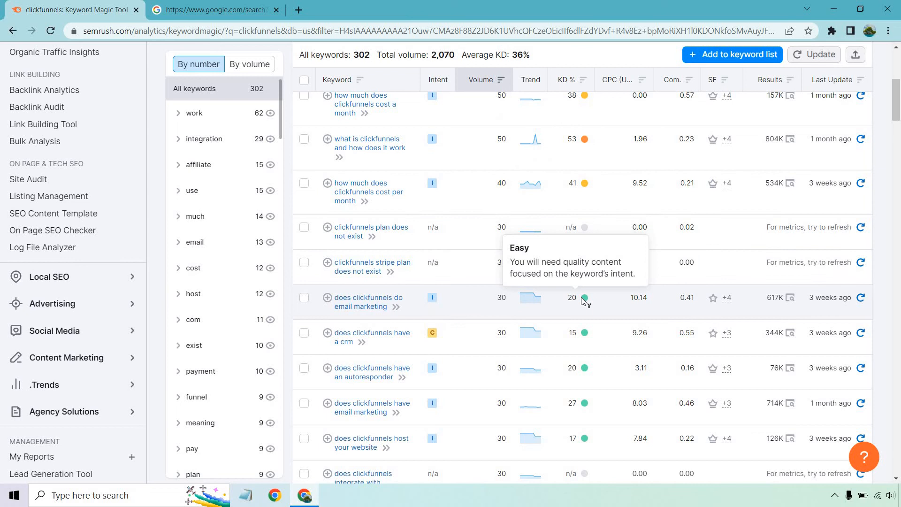
Select 'does clickfunnels do email marketing' (KD 20) and scroll through the 302 keywords
{"action": "left_click", "coordinate": [304, 297]}
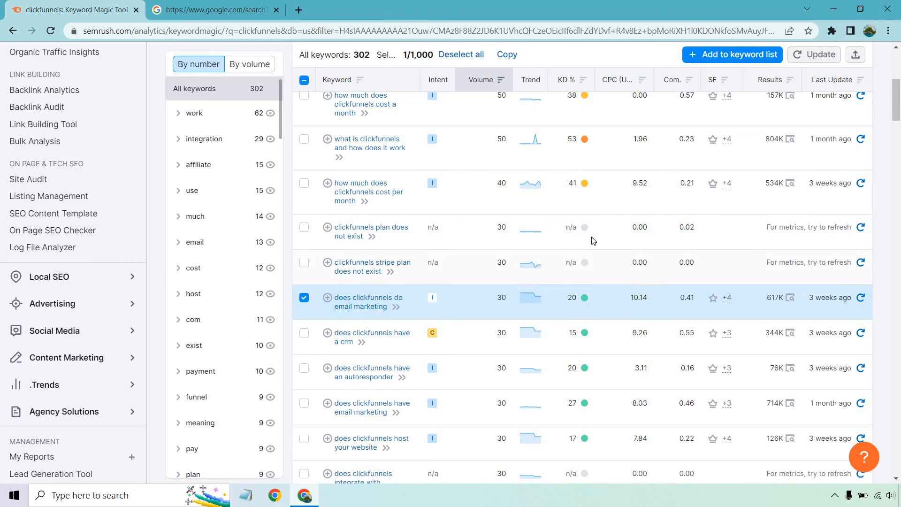
{"action": "scroll", "scroll_direction": "down", "scroll_amount": 3}
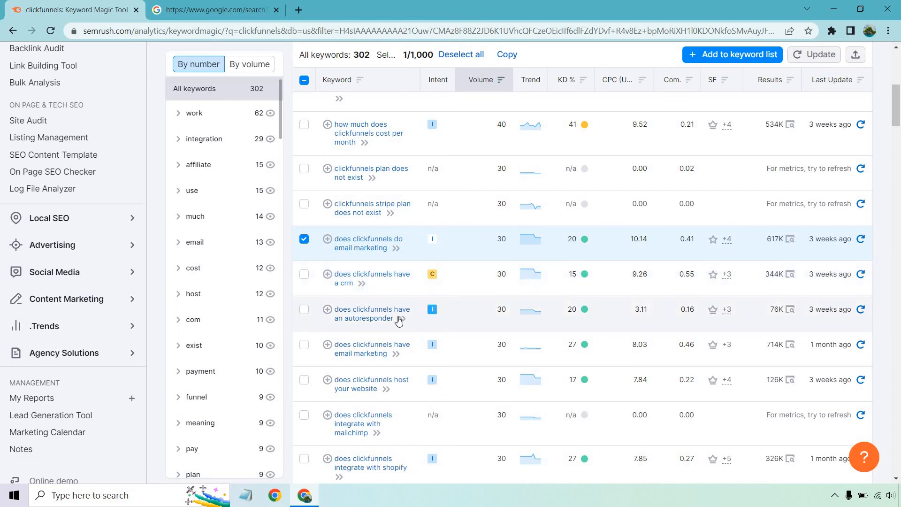
{"action": "mouse_move", "coordinate": [374, 319]}
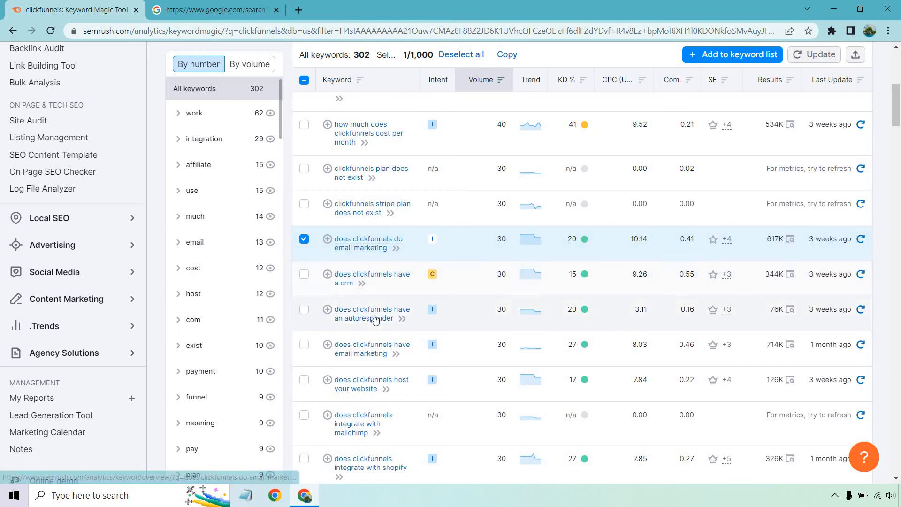
{"action": "mouse_move", "coordinate": [368, 243]}
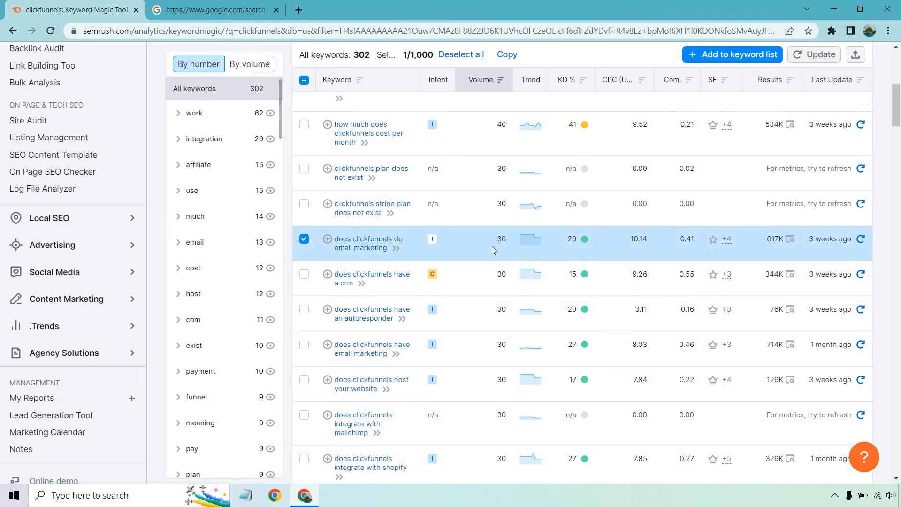
{"action": "scroll", "scroll_direction": "down", "scroll_amount": 3}
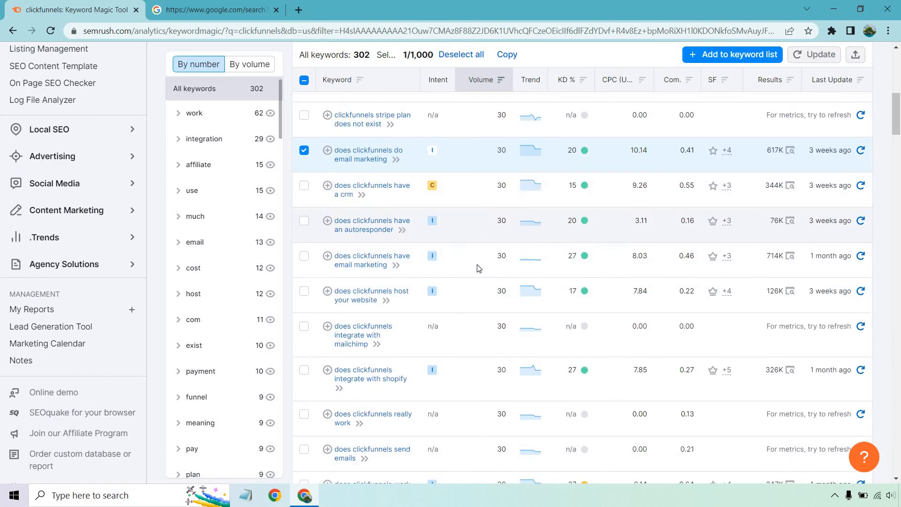
{"action": "scroll", "scroll_direction": "down", "scroll_amount": 3}
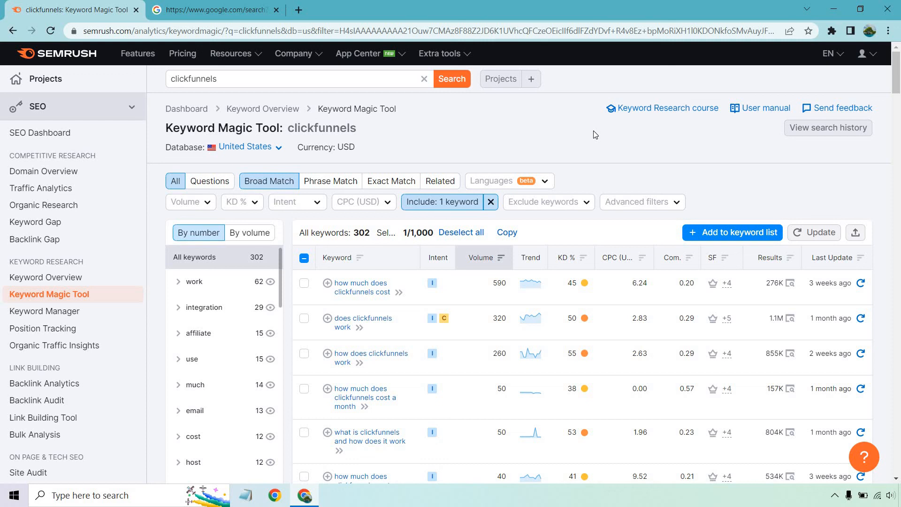
{"action": "mouse_move", "coordinate": [676, 201]}
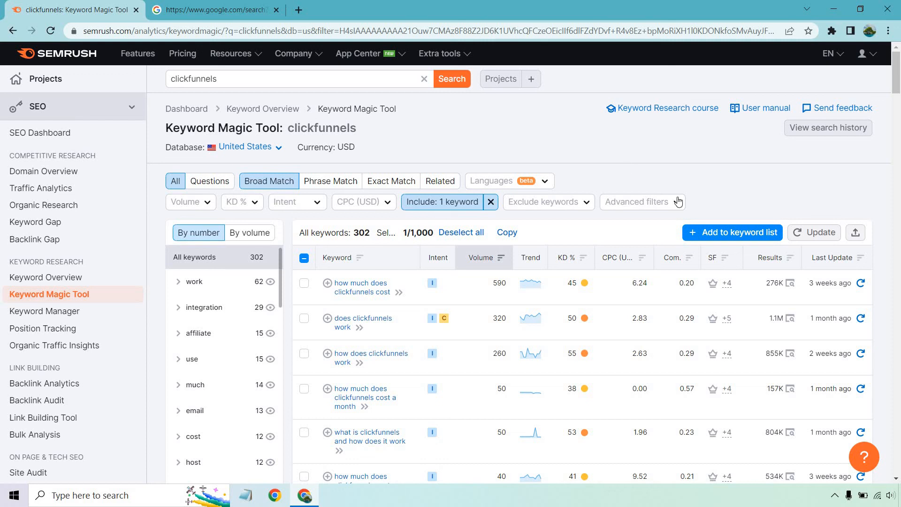
{"action": "left_click", "coordinate": [733, 232]}
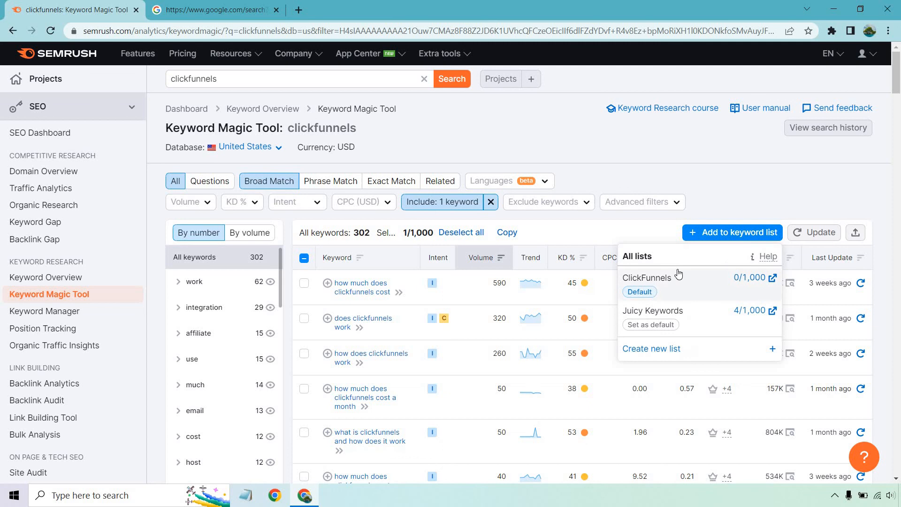
{"action": "left_click", "coordinate": [726, 180]}
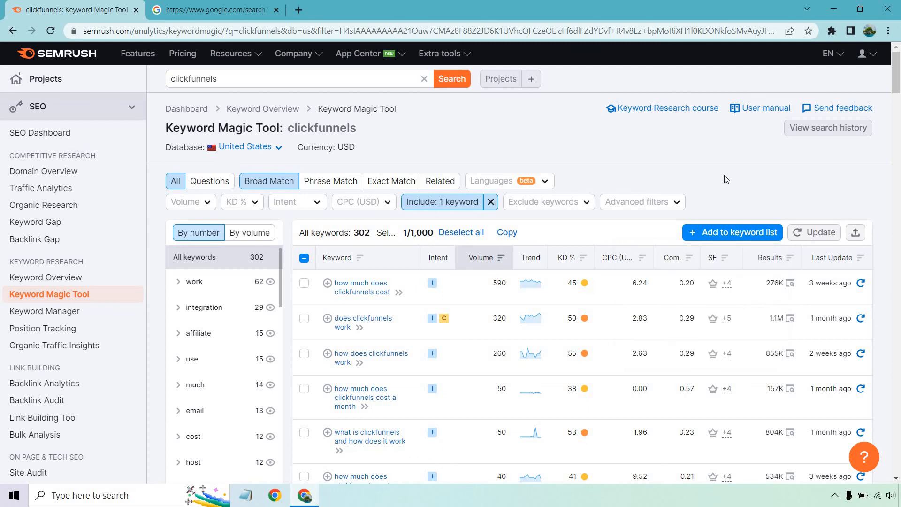